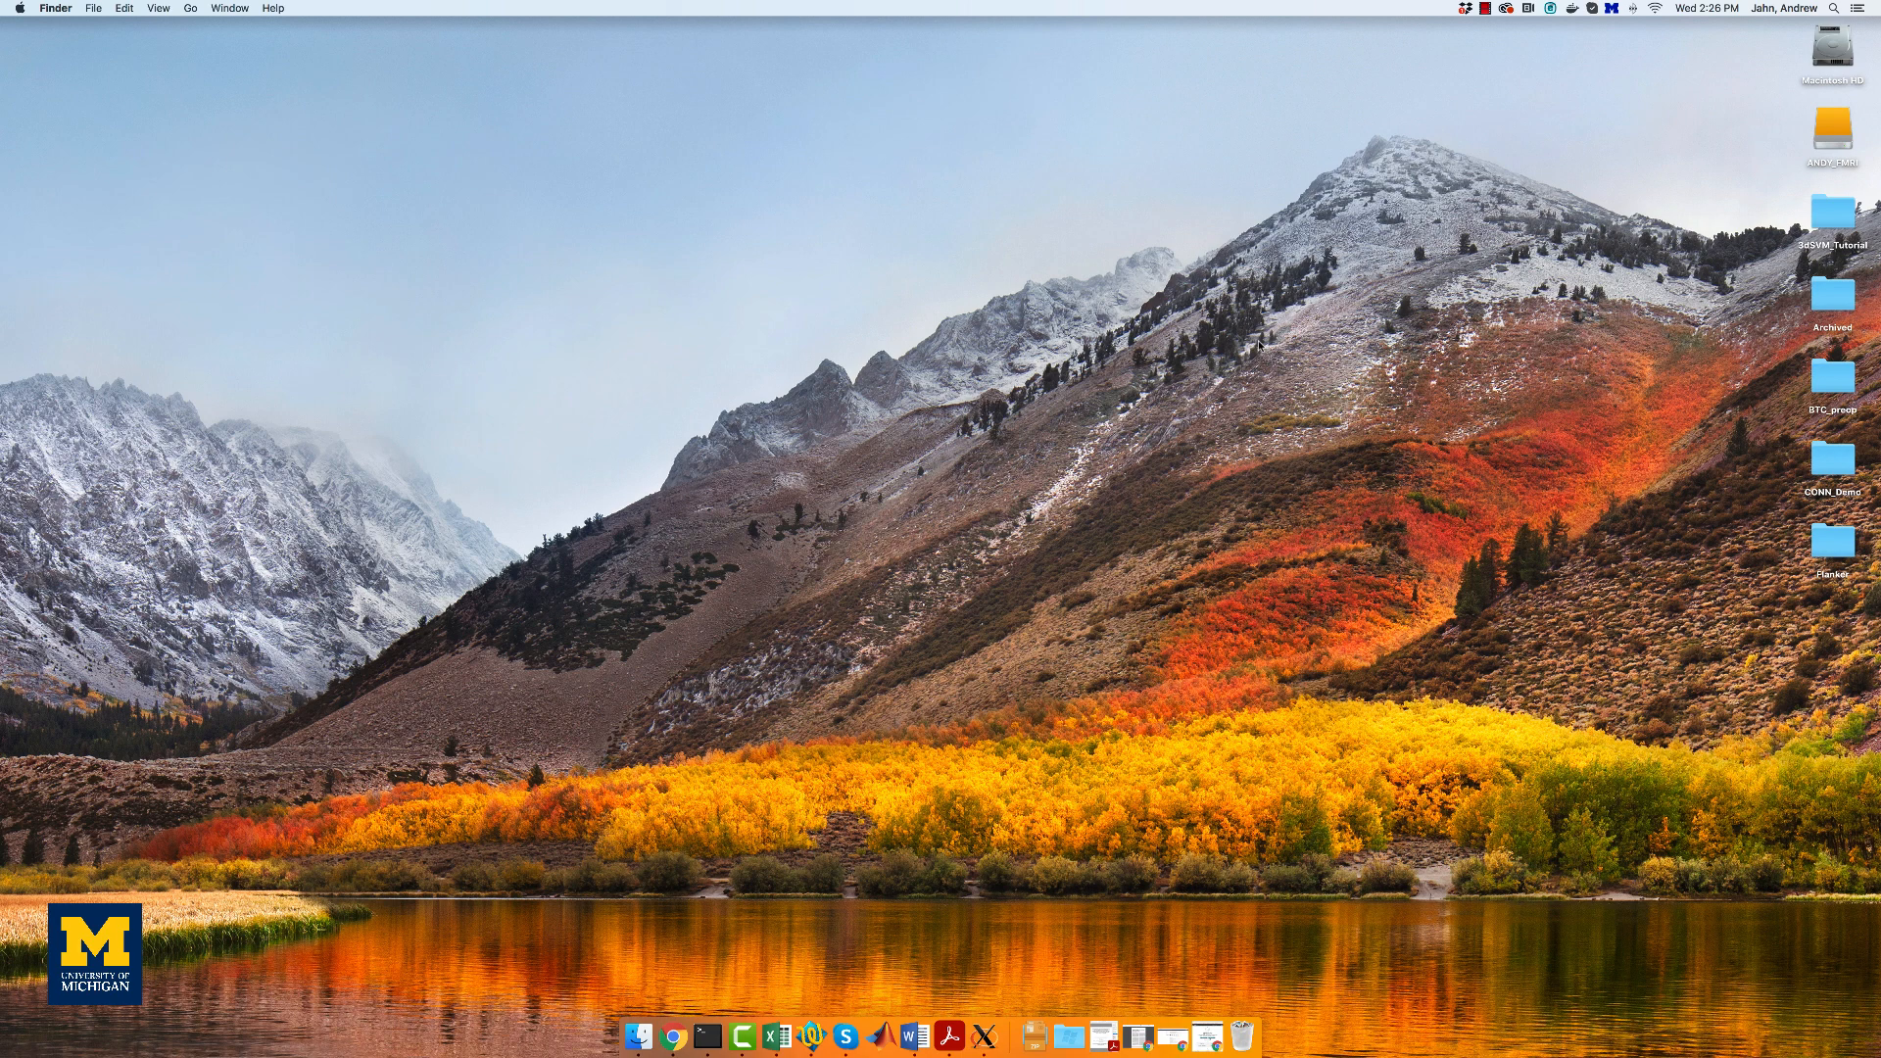
{"action": "mouse_move", "coordinate": [1212, 925]}
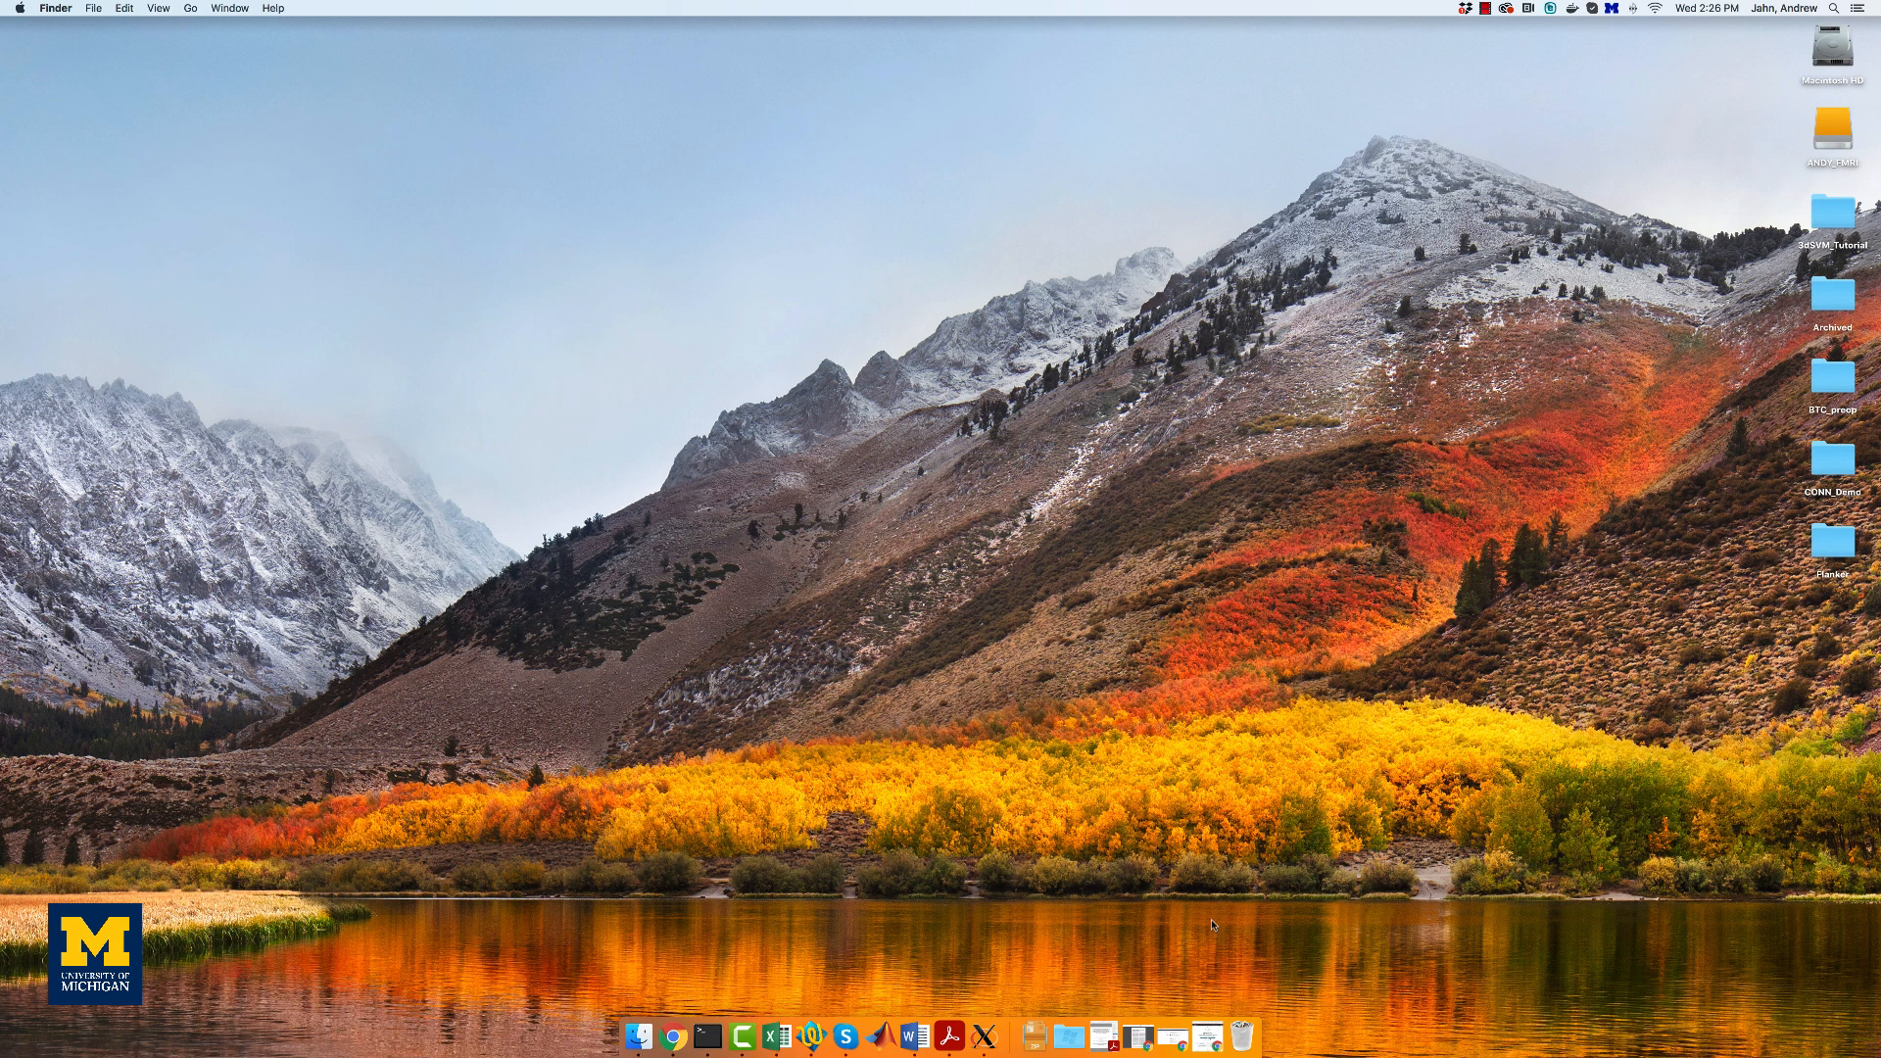
Step: Search the public datasets for "Ha" and open the Visual object recognition dataset (ds000105)
{"action": "left_click", "coordinate": [691, 1034]}
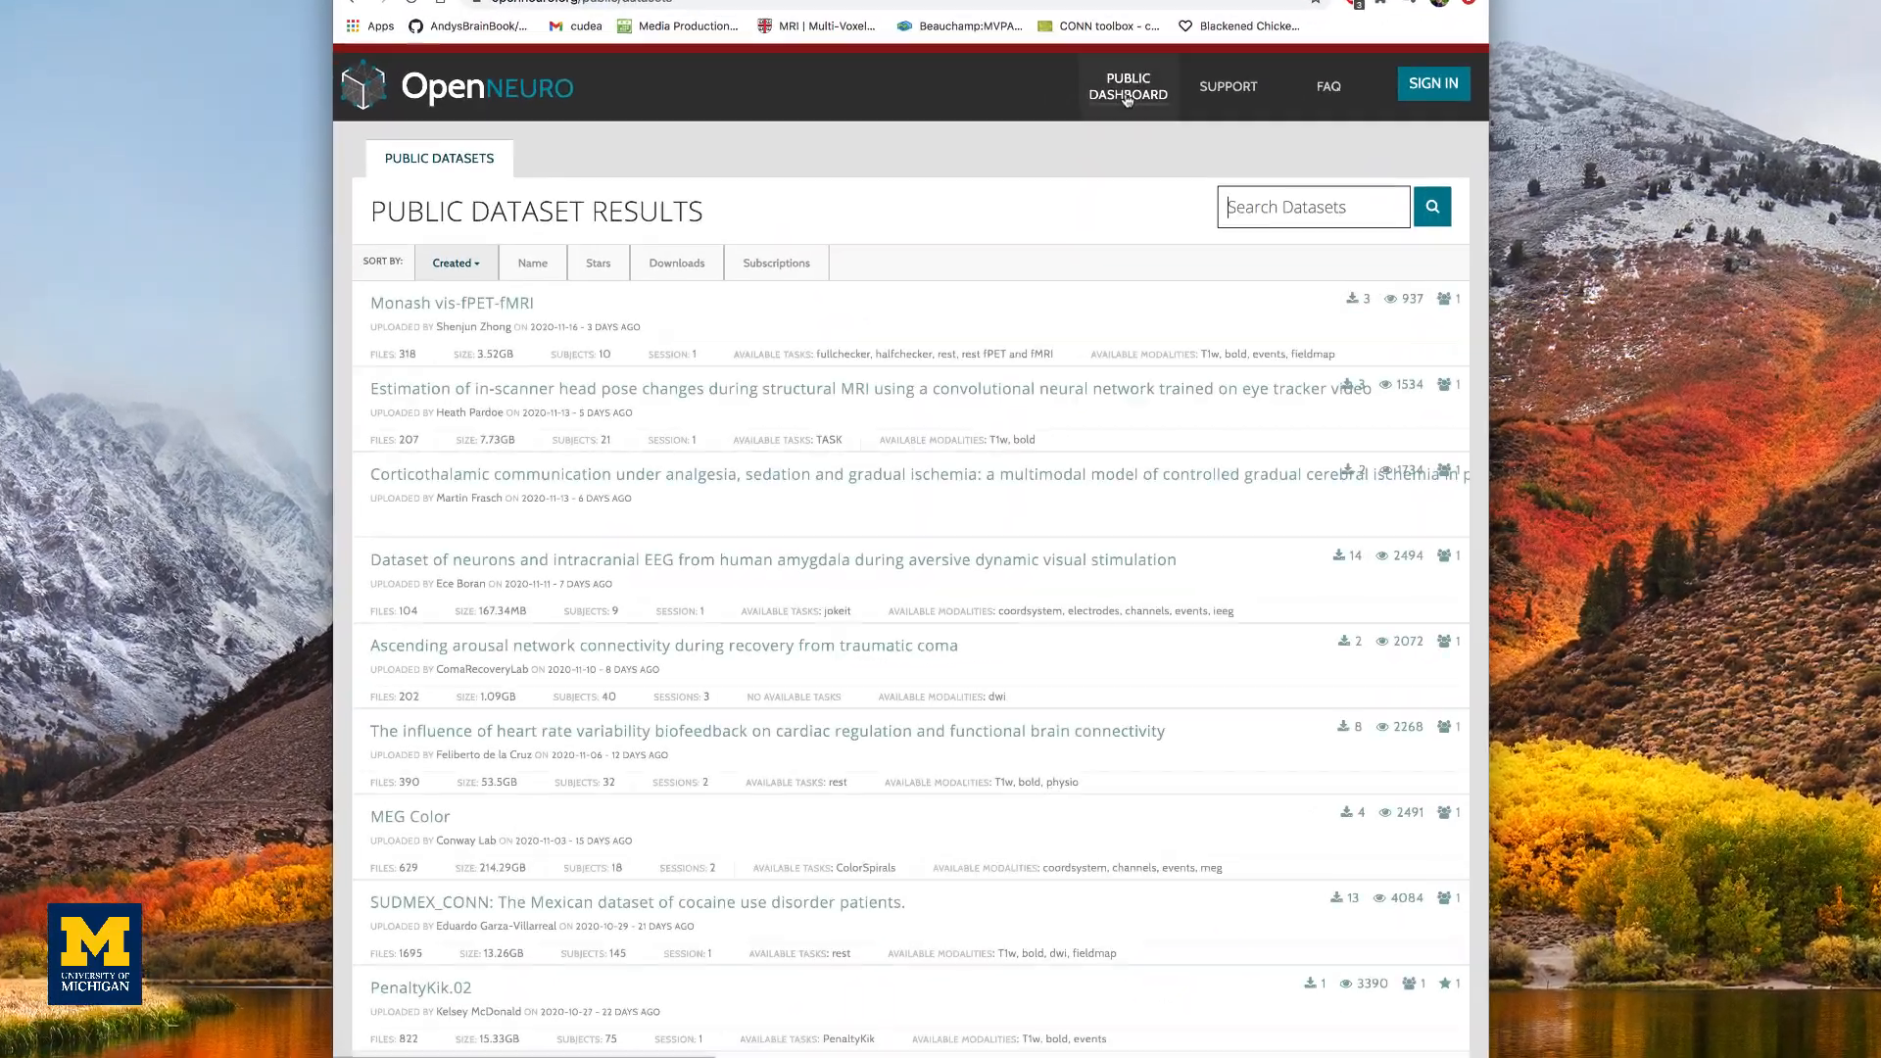
{"action": "type", "text": "Ha"}
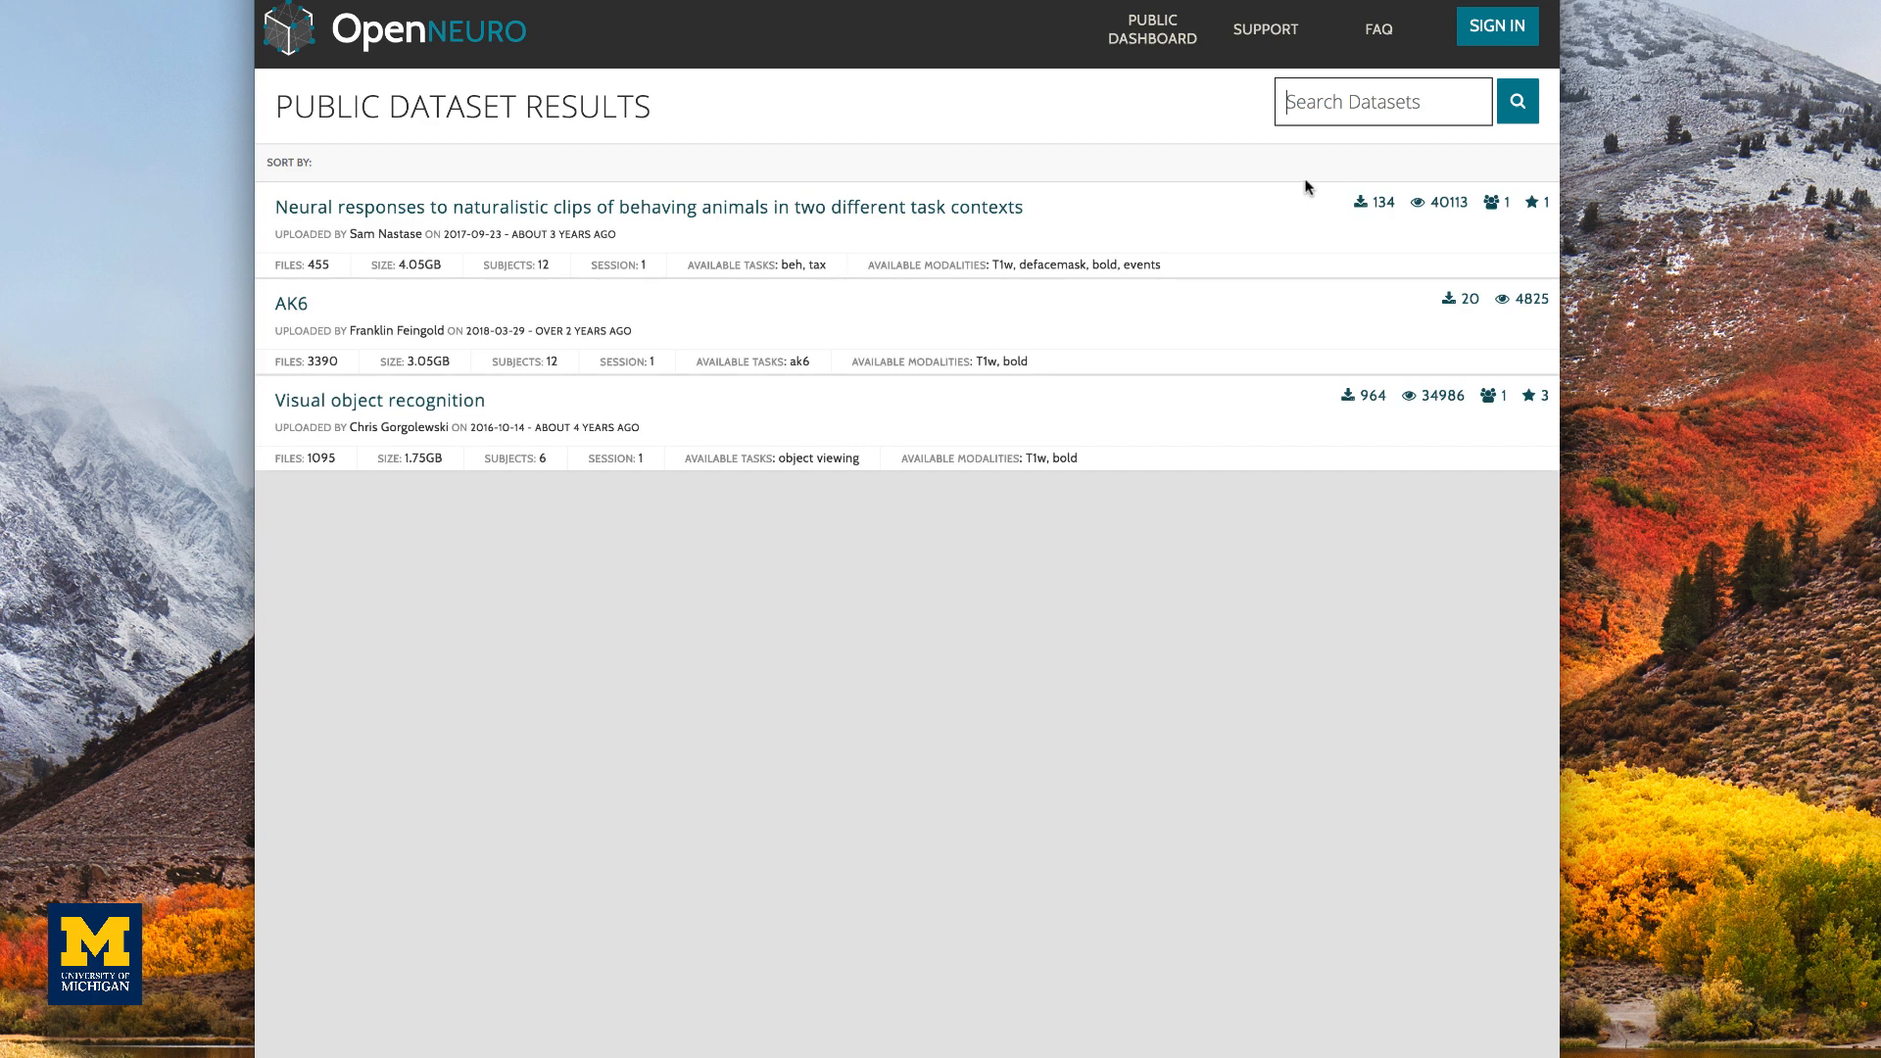
{"action": "mouse_move", "coordinate": [420, 399]}
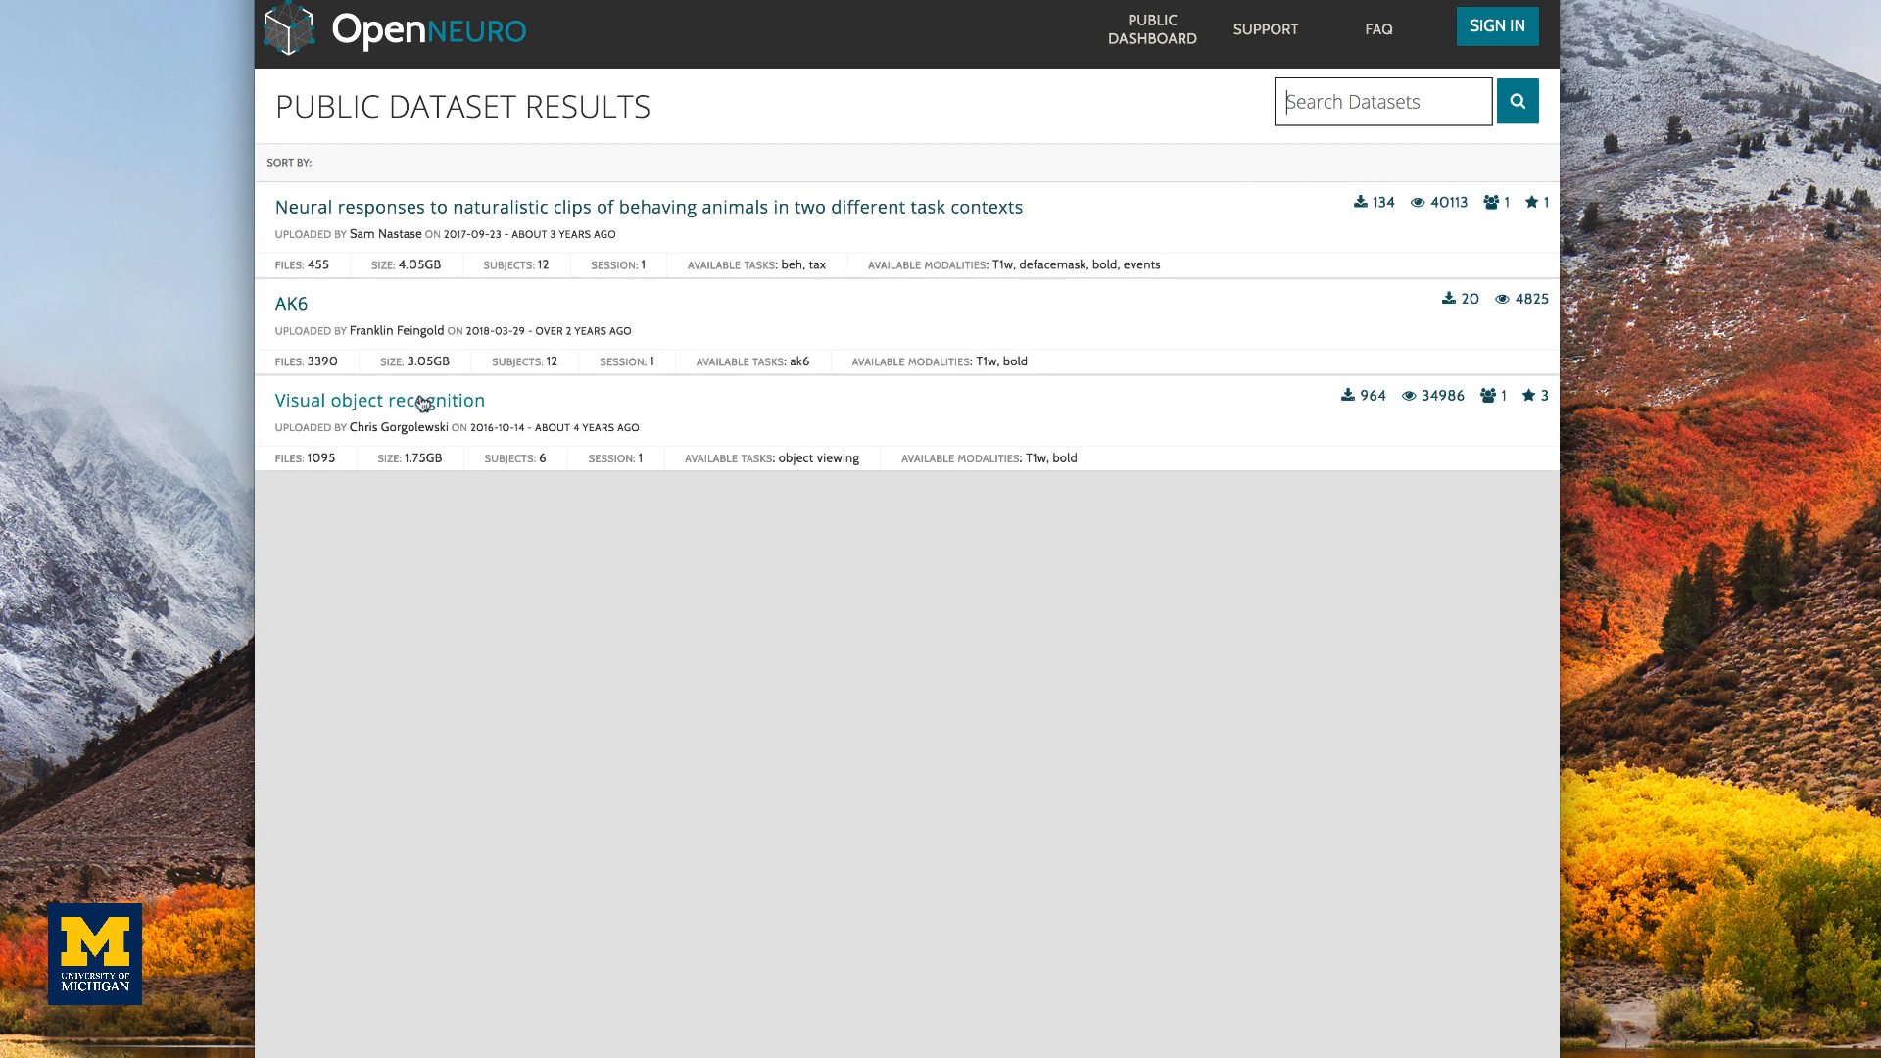
{"action": "left_click", "coordinate": [378, 399]}
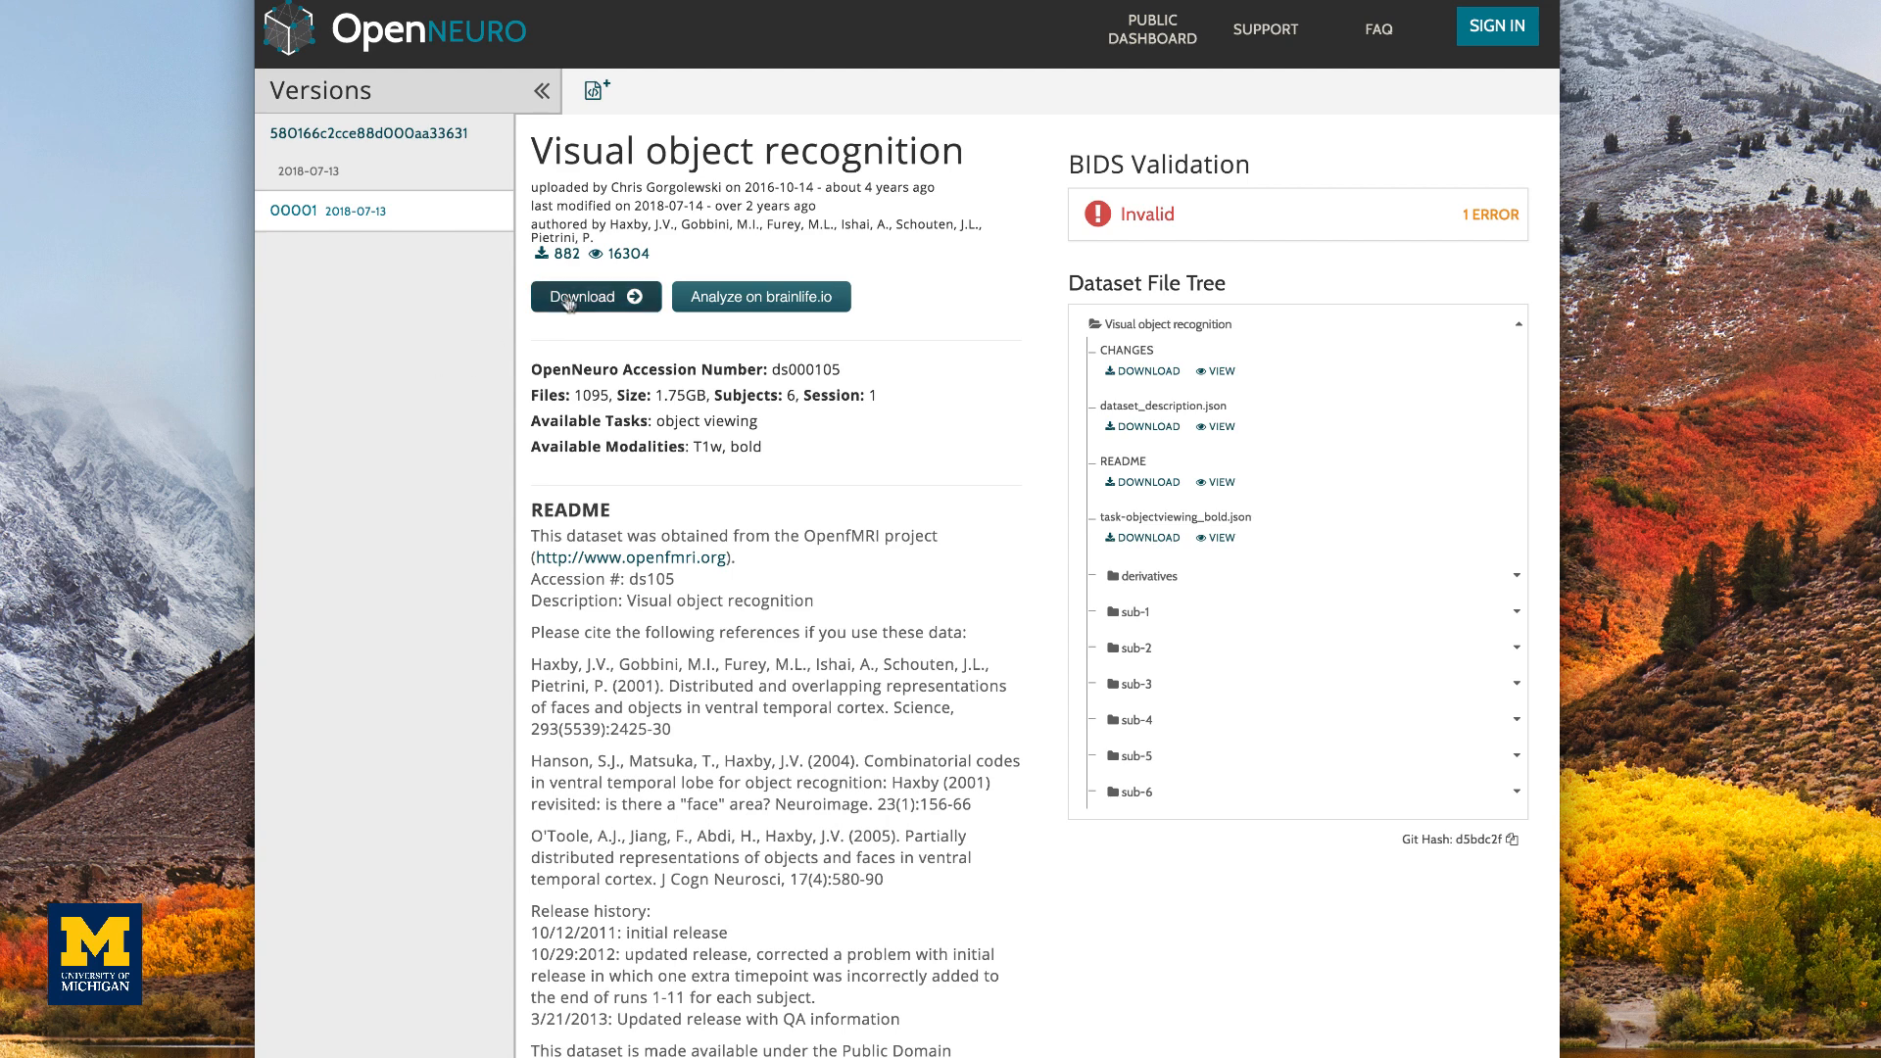
Step: Show the download options, select the aws s3 sync command, and follow the AWS CLI link
{"action": "left_click", "coordinate": [596, 295]}
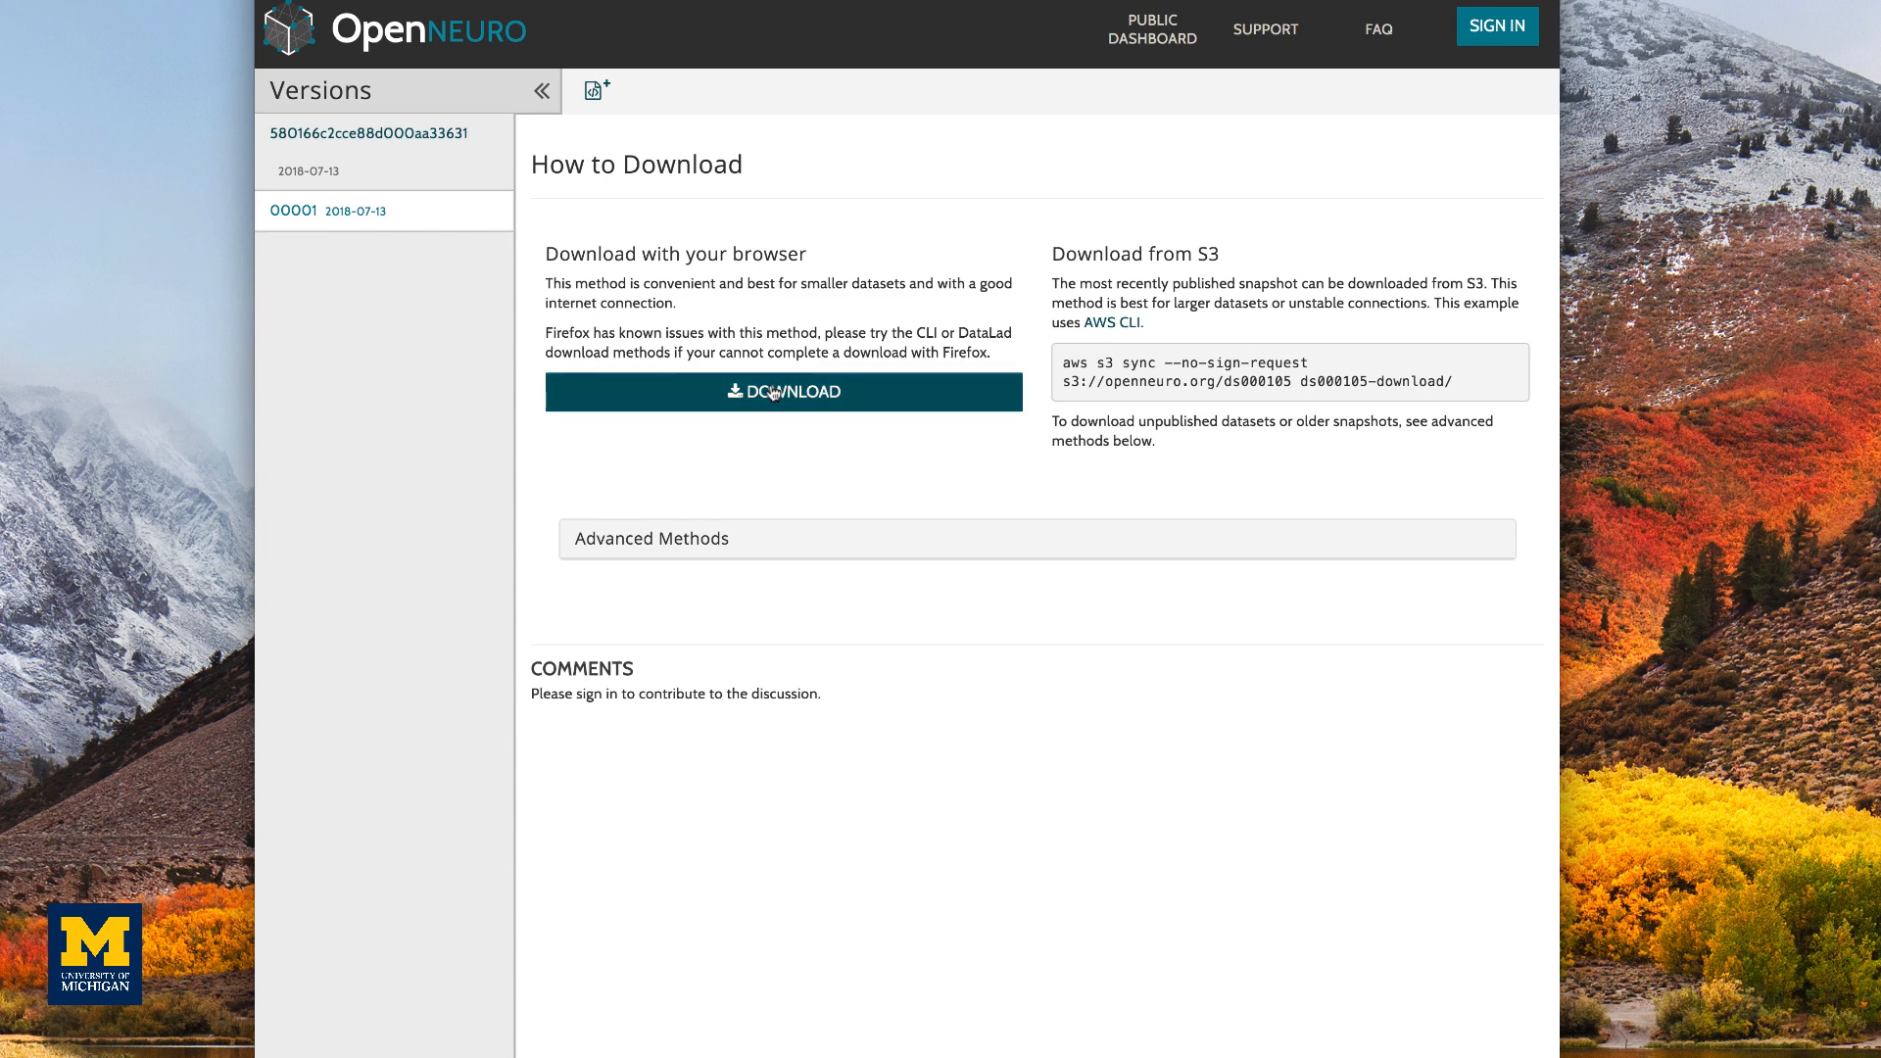
{"action": "left_click_drag", "start_coordinate": [1060, 362], "coordinate": [1451, 382]}
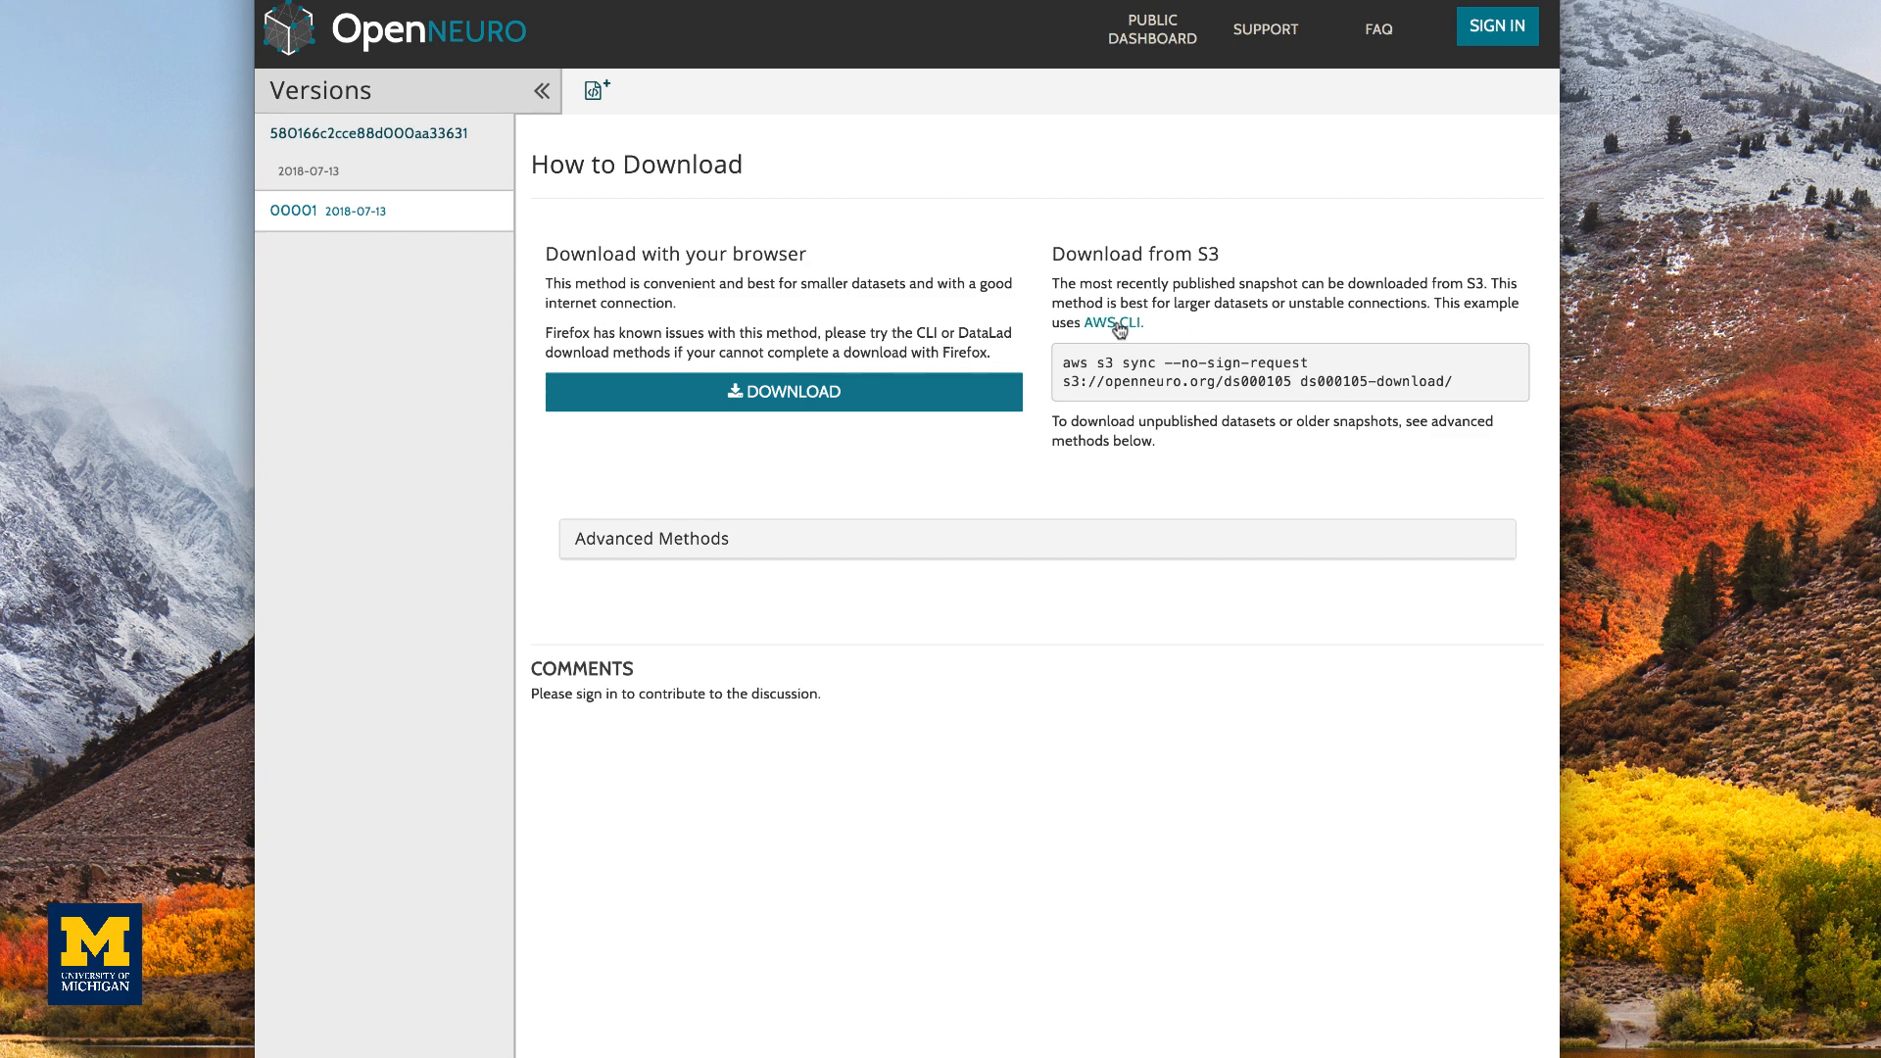
{"action": "left_click", "coordinate": [1105, 323]}
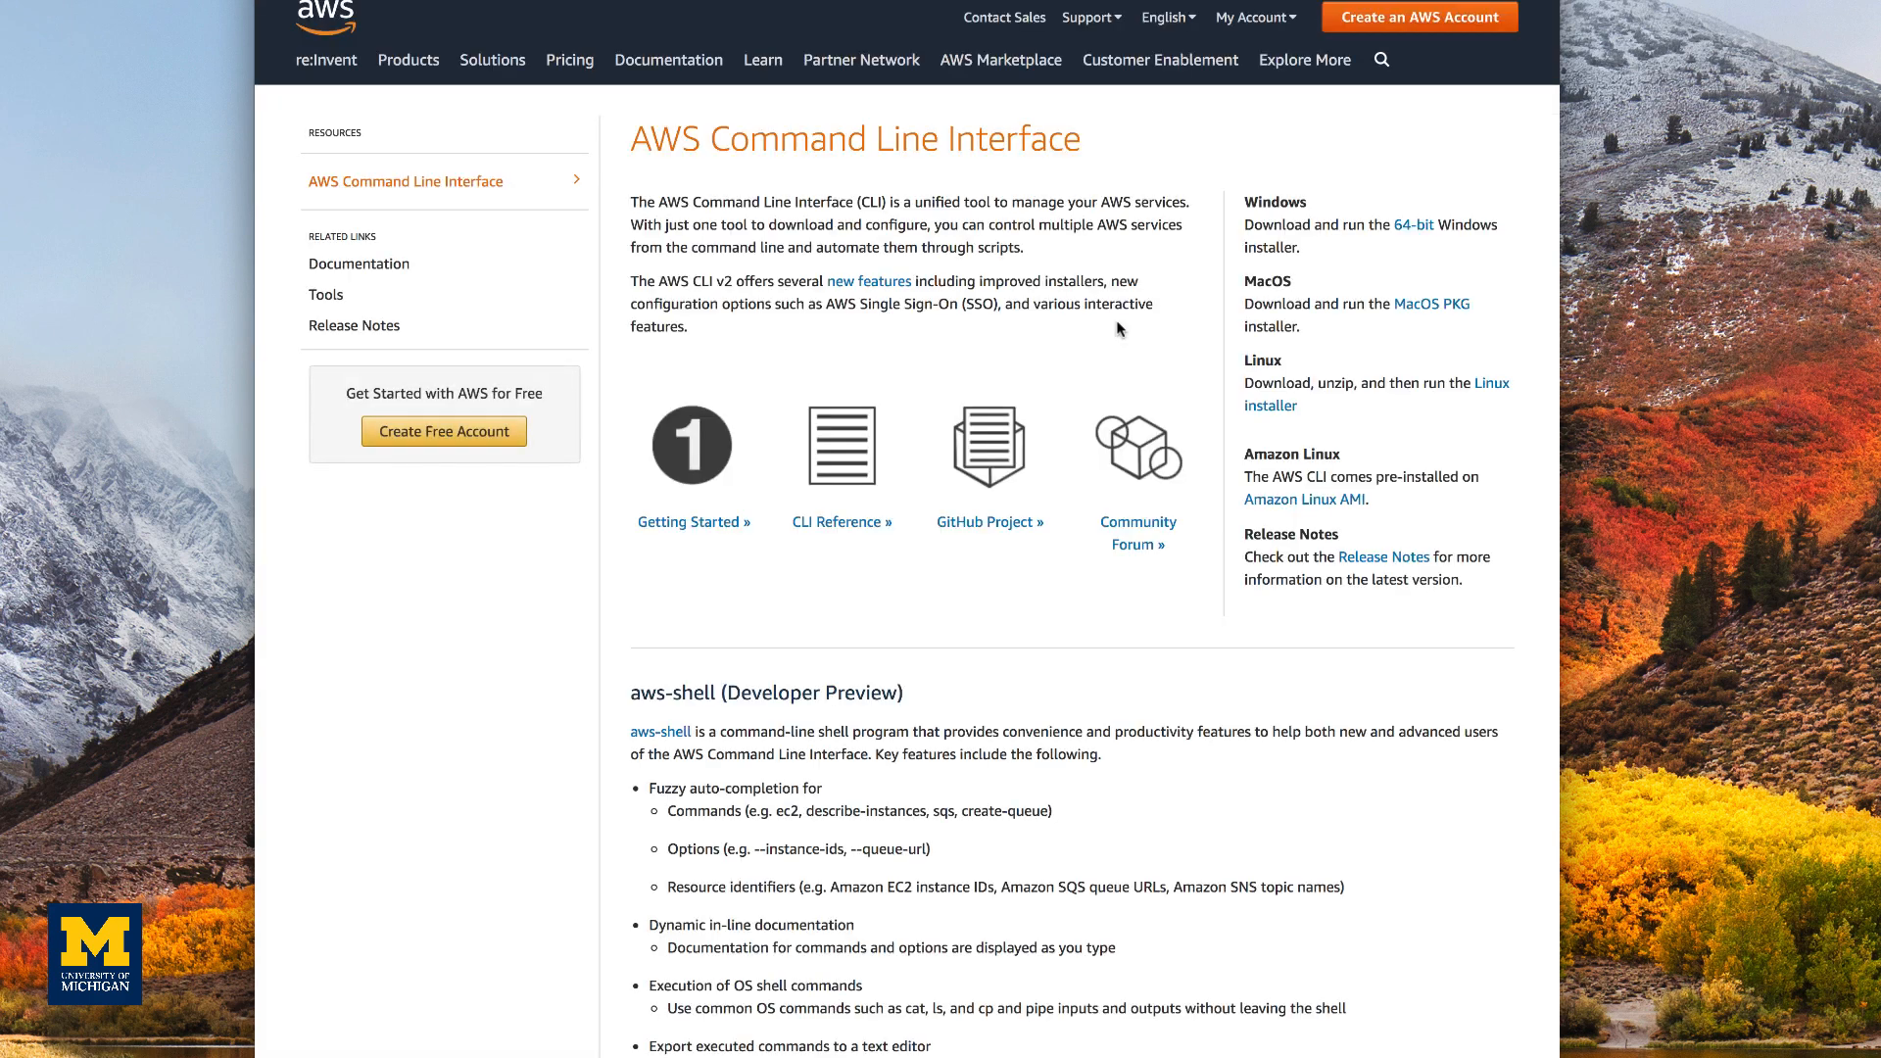
{"action": "mouse_move", "coordinate": [1430, 304]}
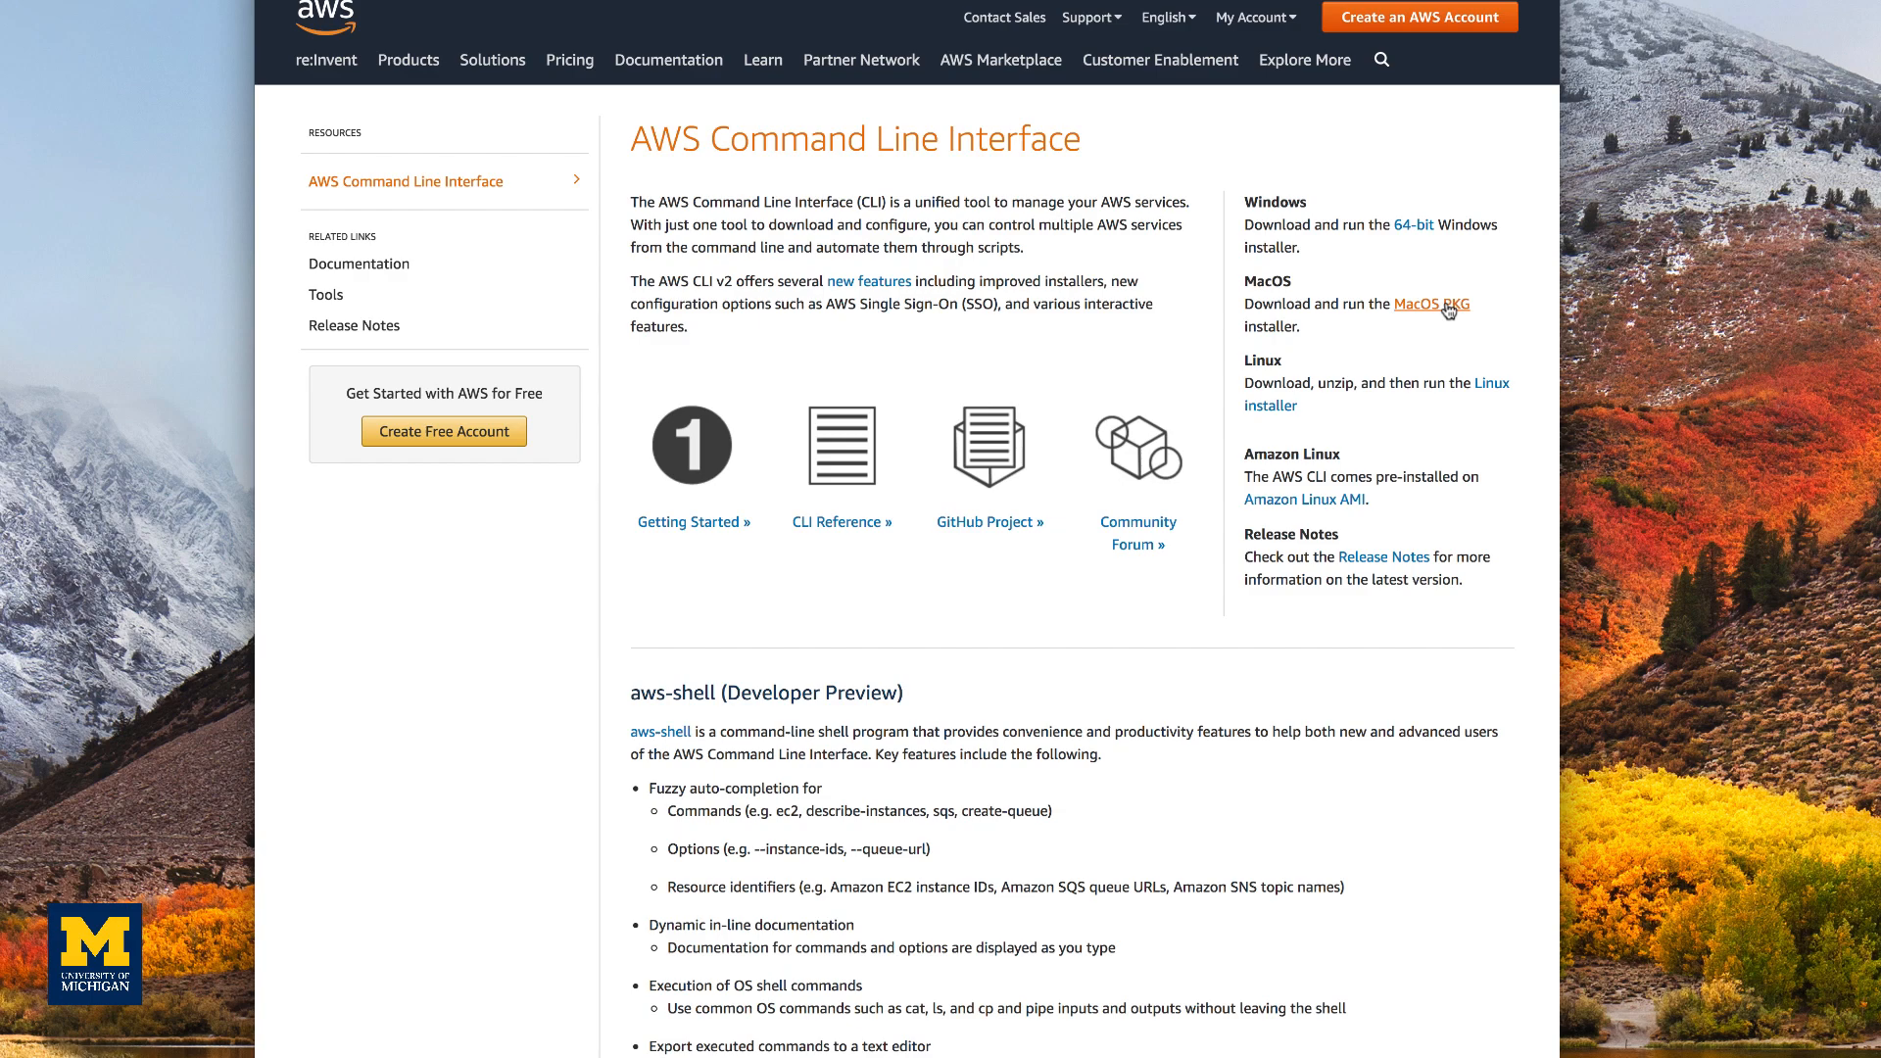
Step: Download the macOS AWSCLIV2.pkg installer and launch it from the downloads bar
{"action": "left_click", "coordinate": [1432, 303]}
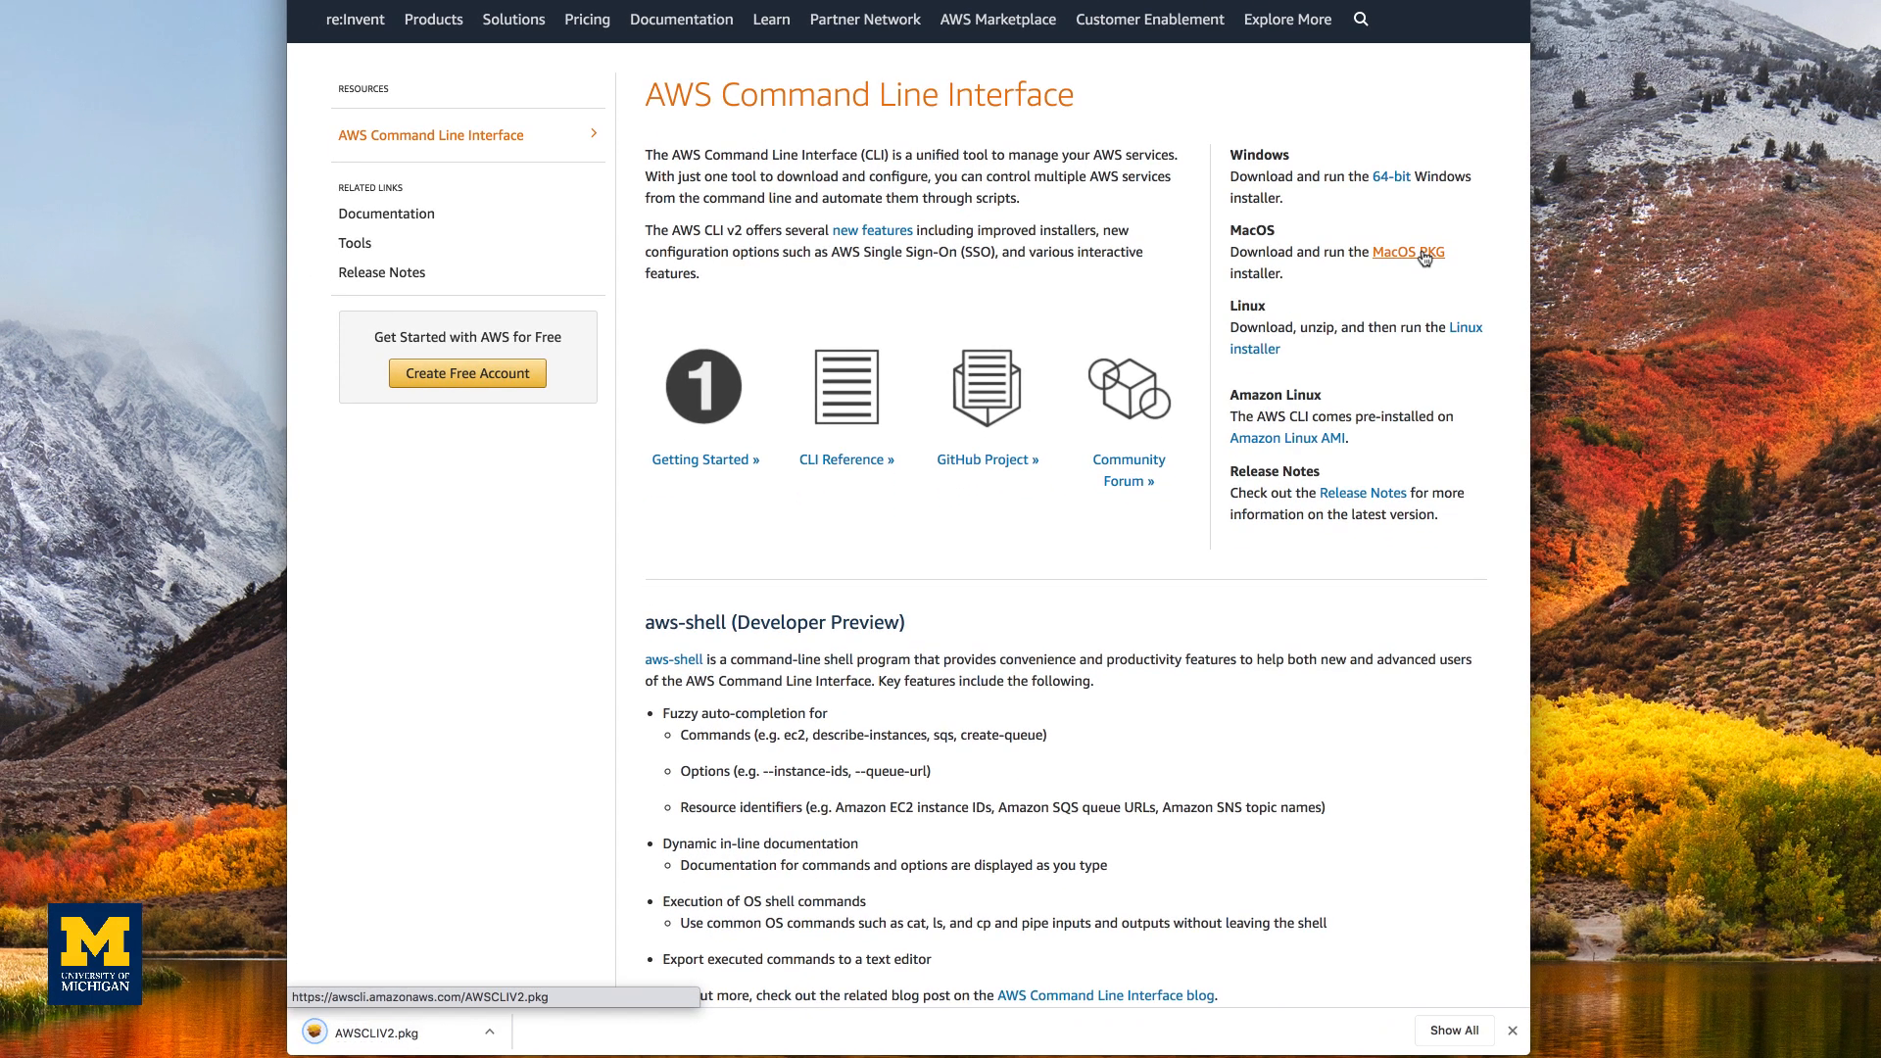
{"action": "left_click", "coordinate": [376, 1033]}
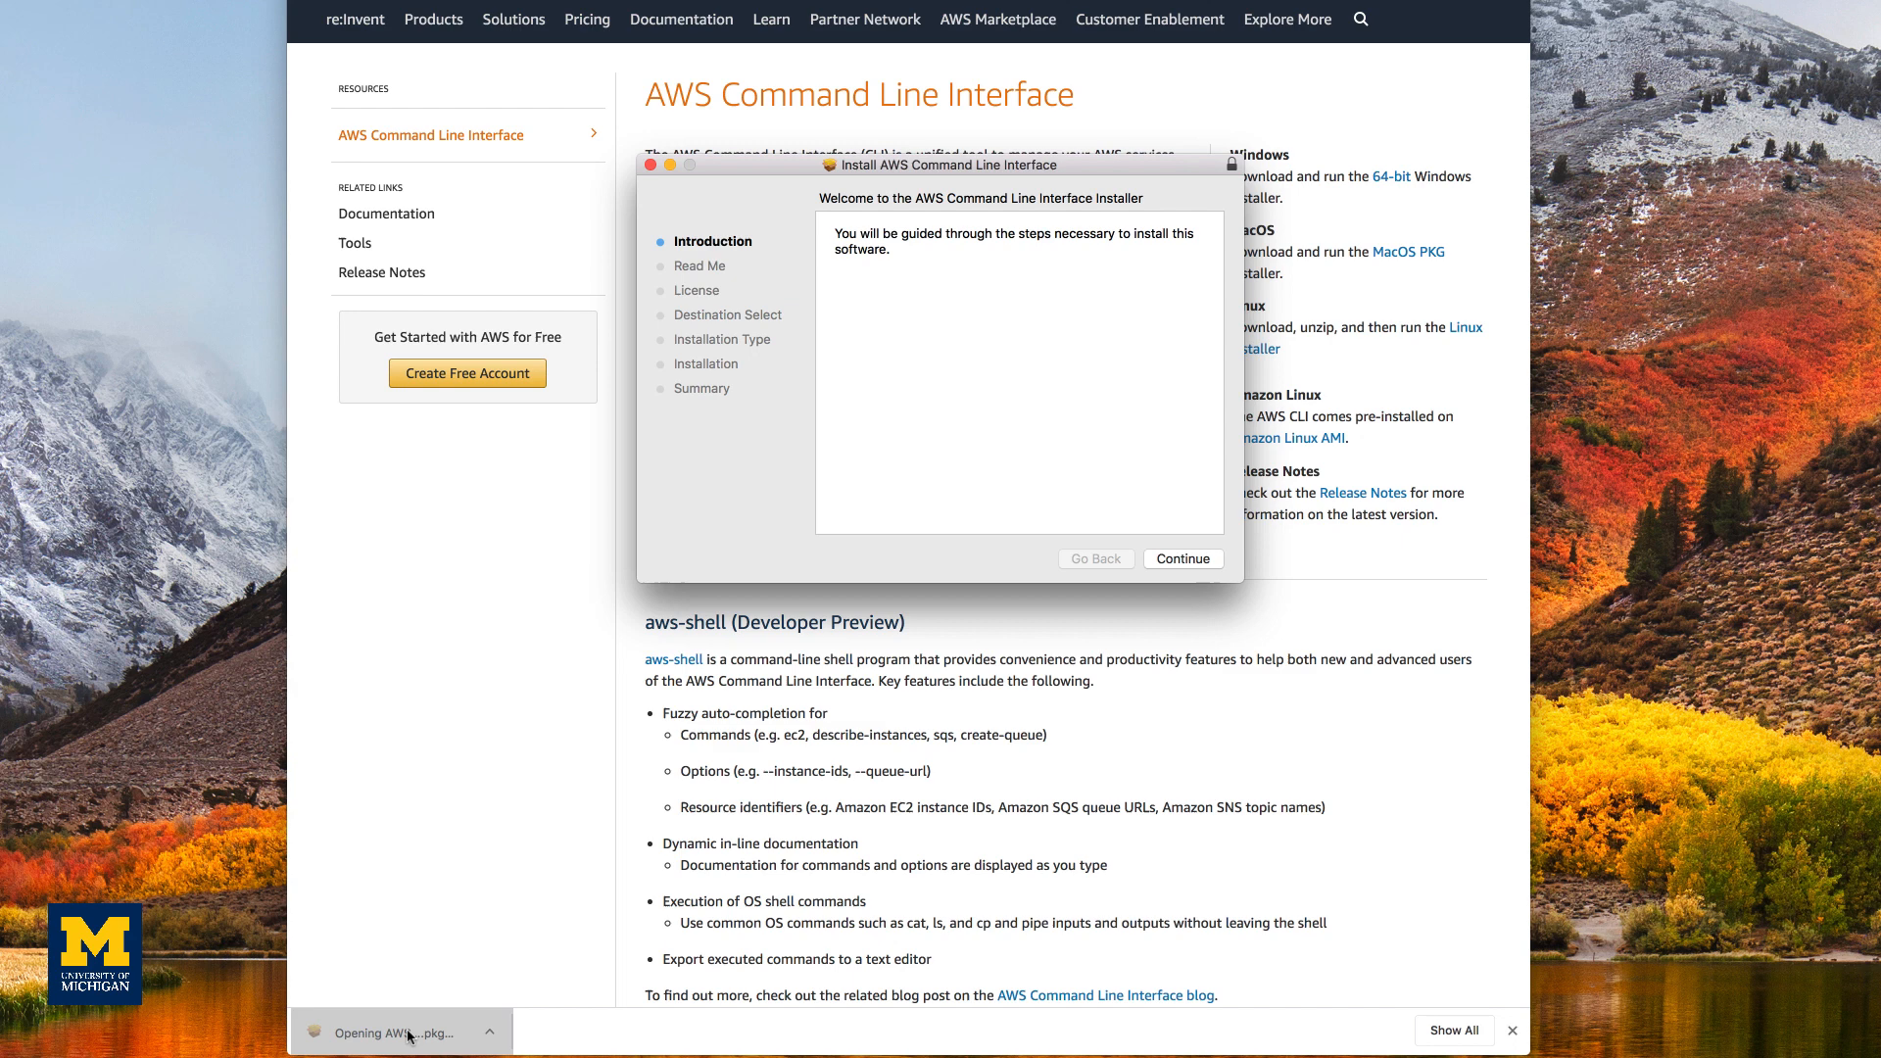
Step: Install the AWS Command Line Interface, accepting the license and authorizing, then close the installer
{"action": "left_click", "coordinate": [1179, 558]}
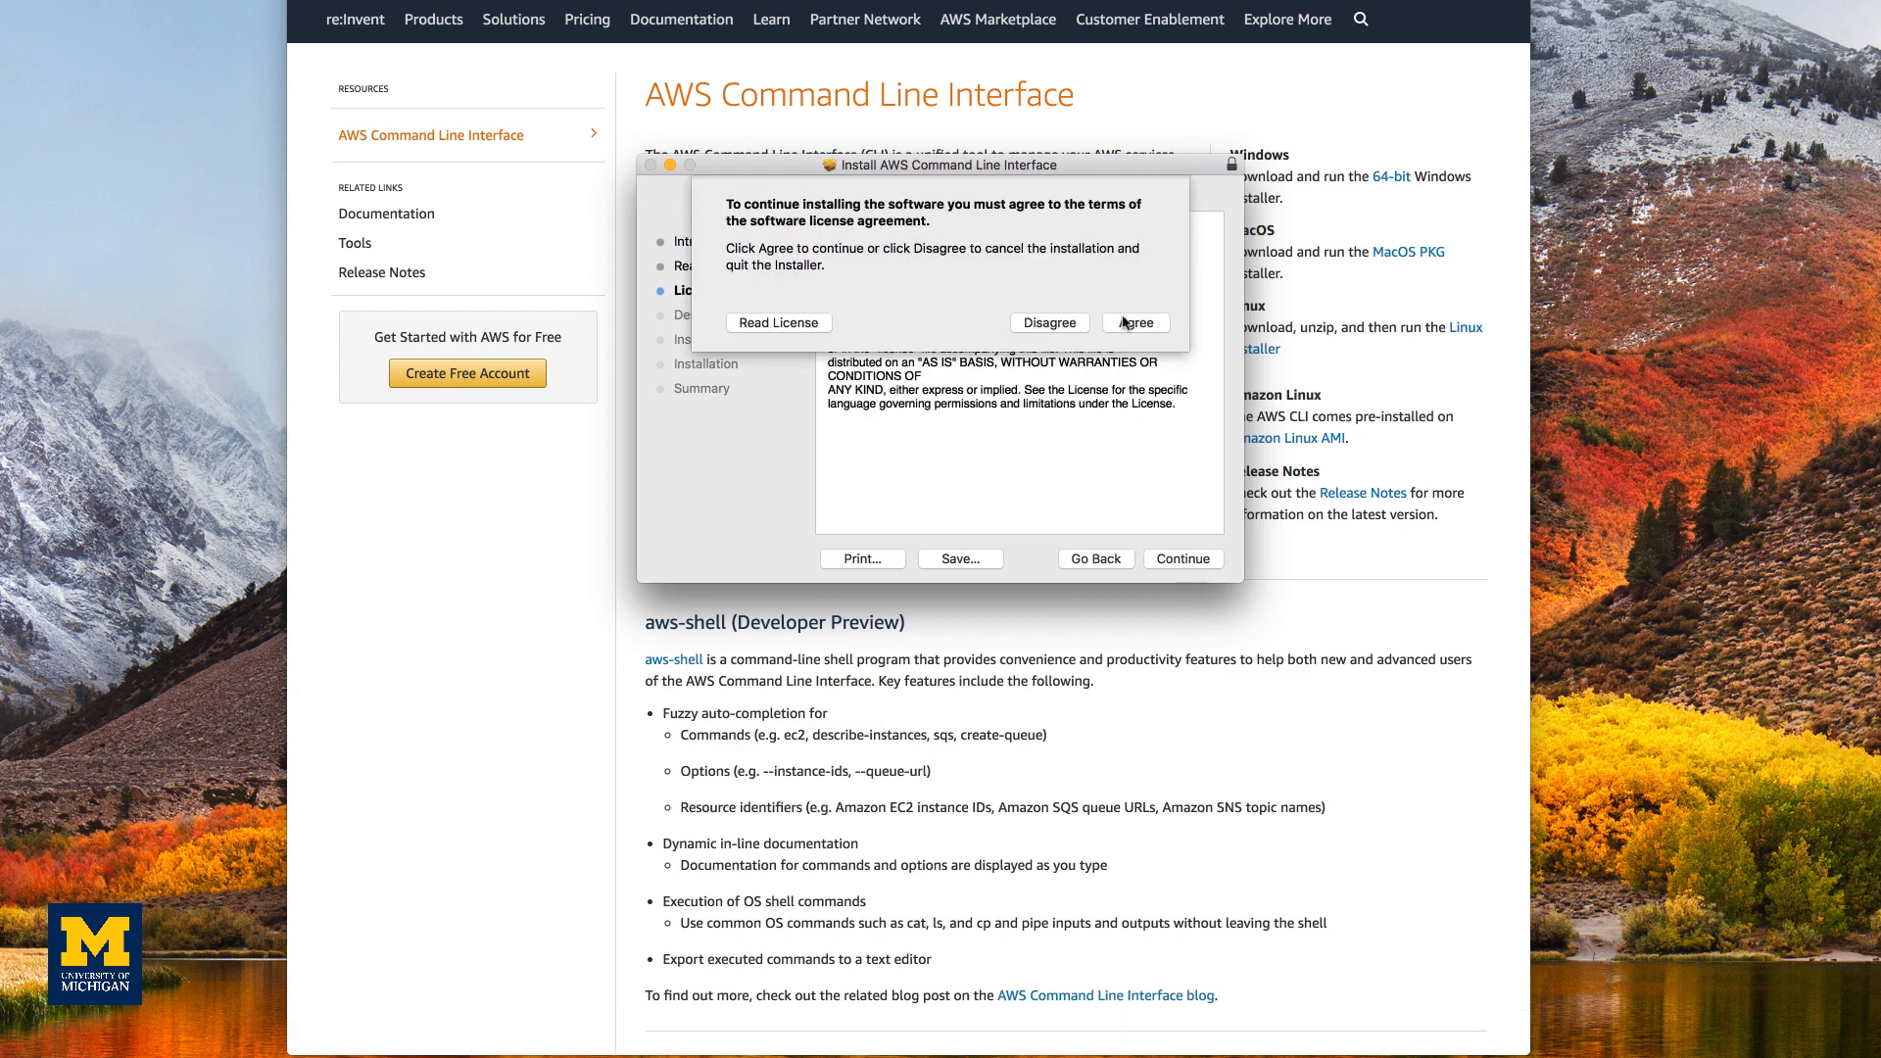
{"action": "left_click", "coordinate": [1135, 321]}
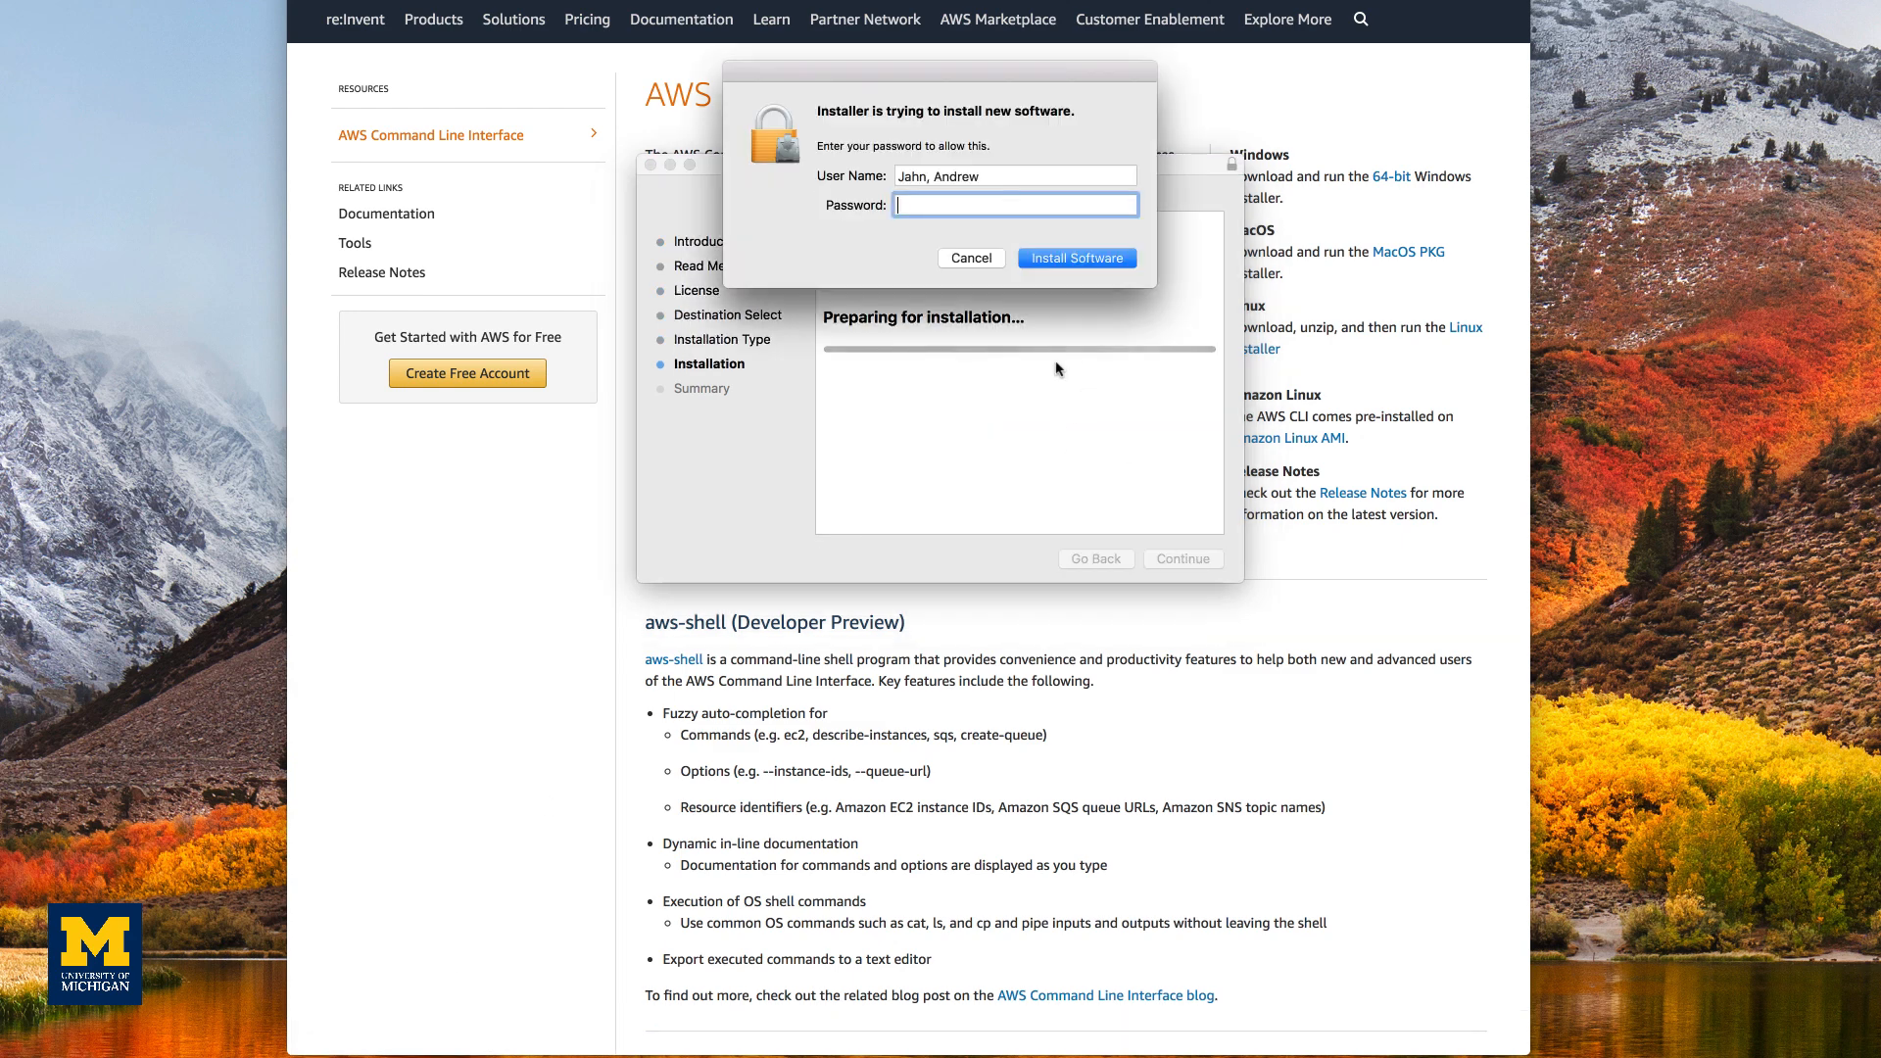
{"action": "left_click", "coordinate": [1075, 259]}
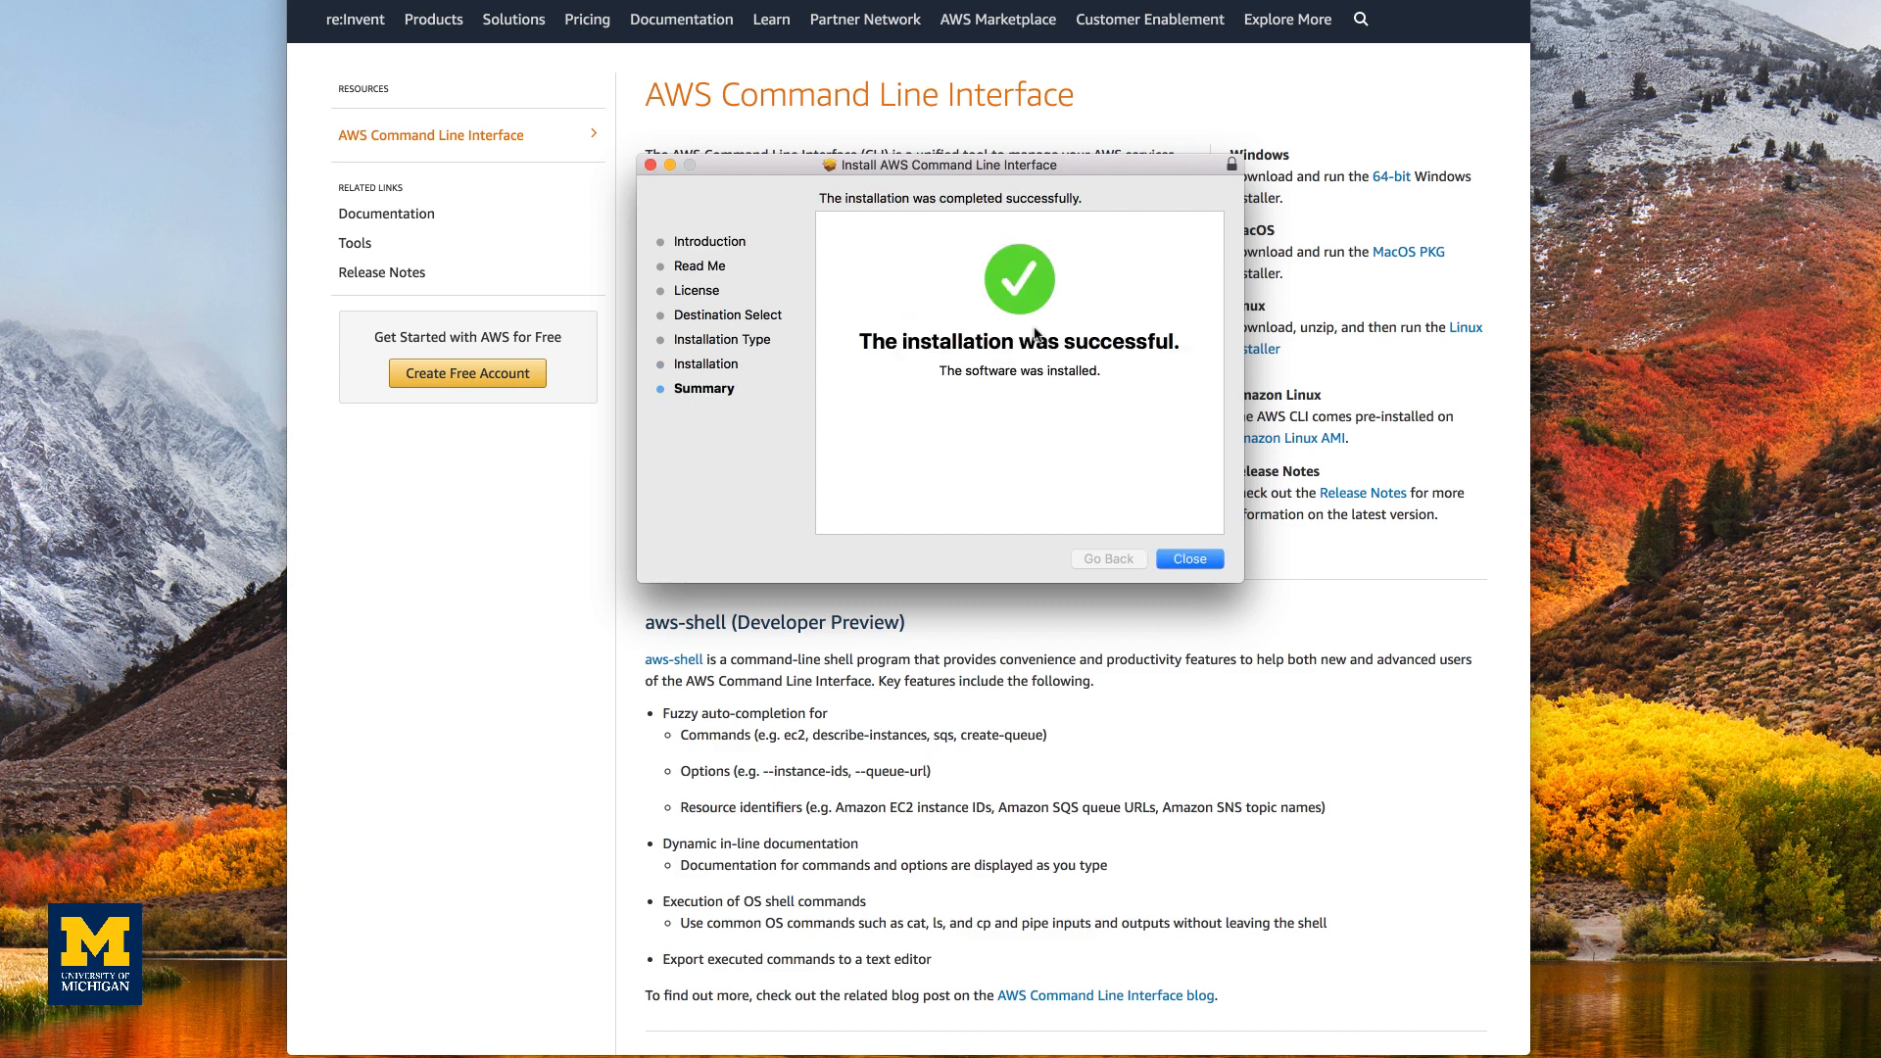
{"action": "left_click", "coordinate": [1187, 559]}
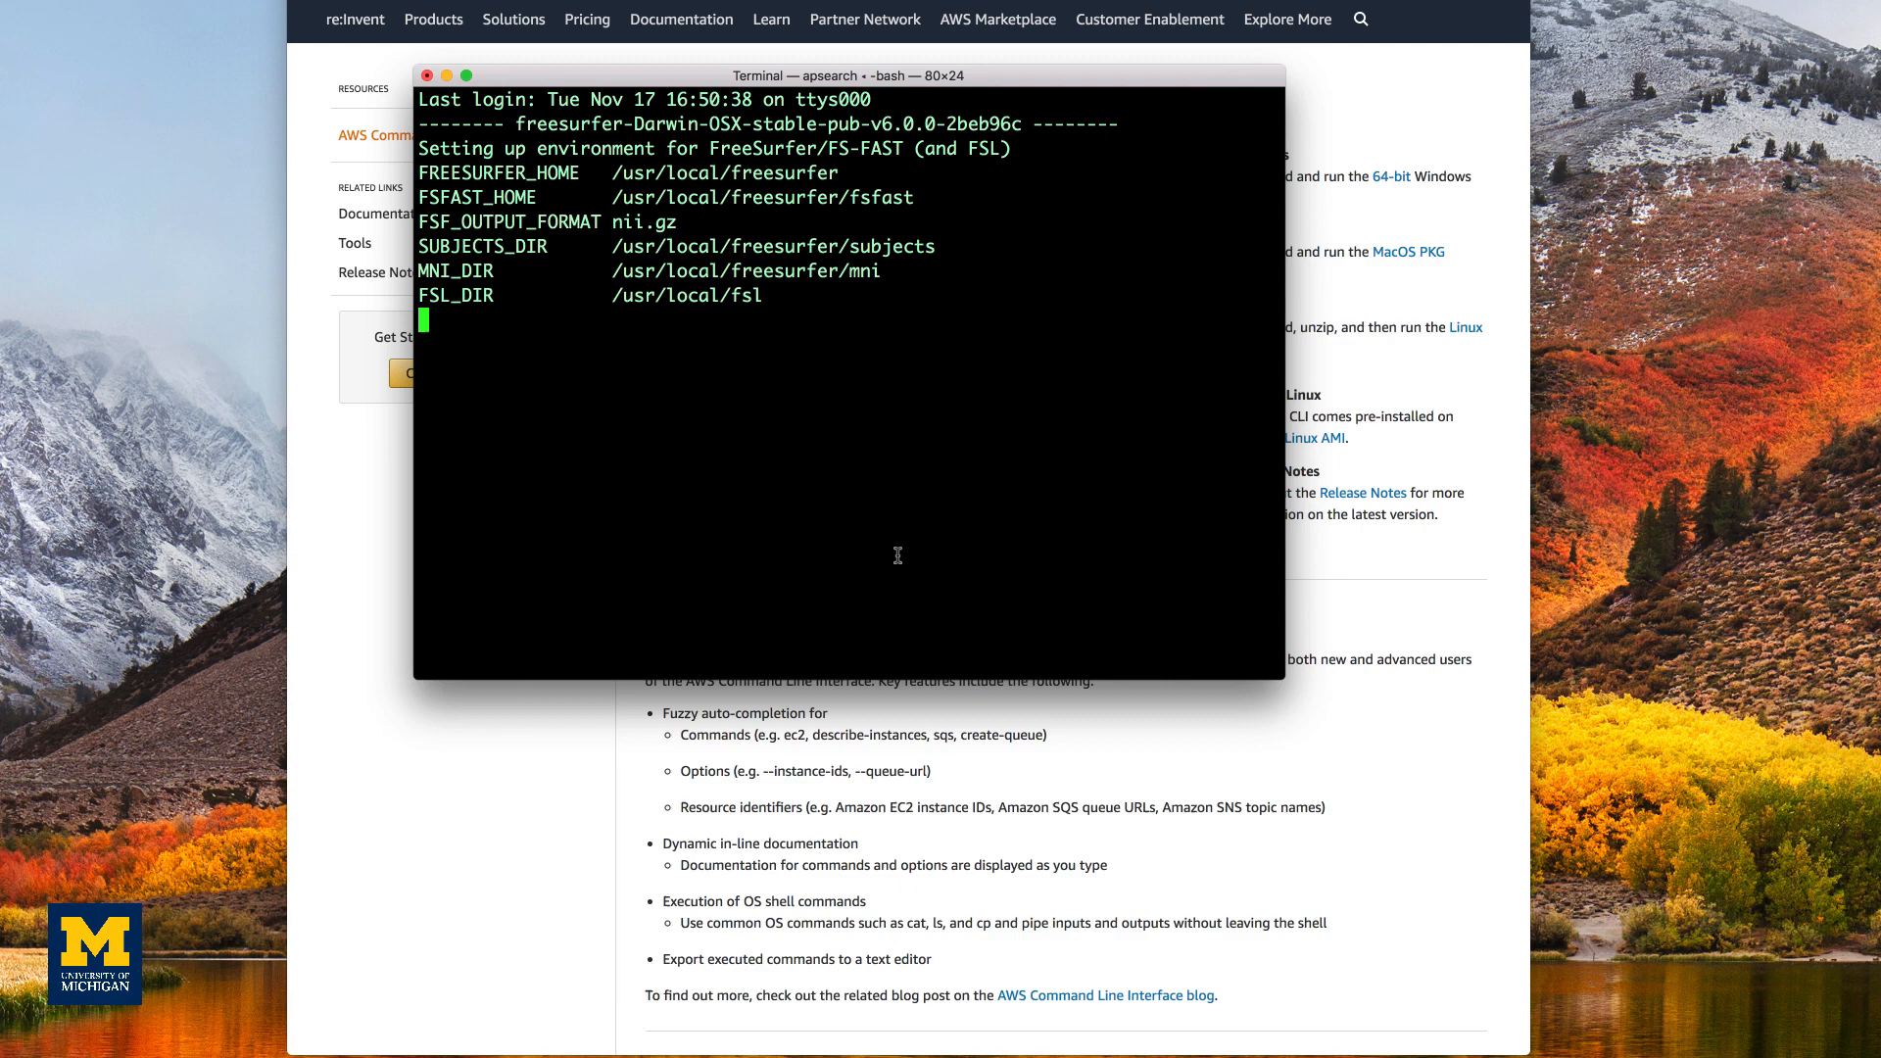
Step: Change to the Desktop and run aws s3 sync to download ds000105 into ds000105-download
{"action": "left_click_drag", "start_coordinate": [846, 74], "coordinate": [649, 30]}
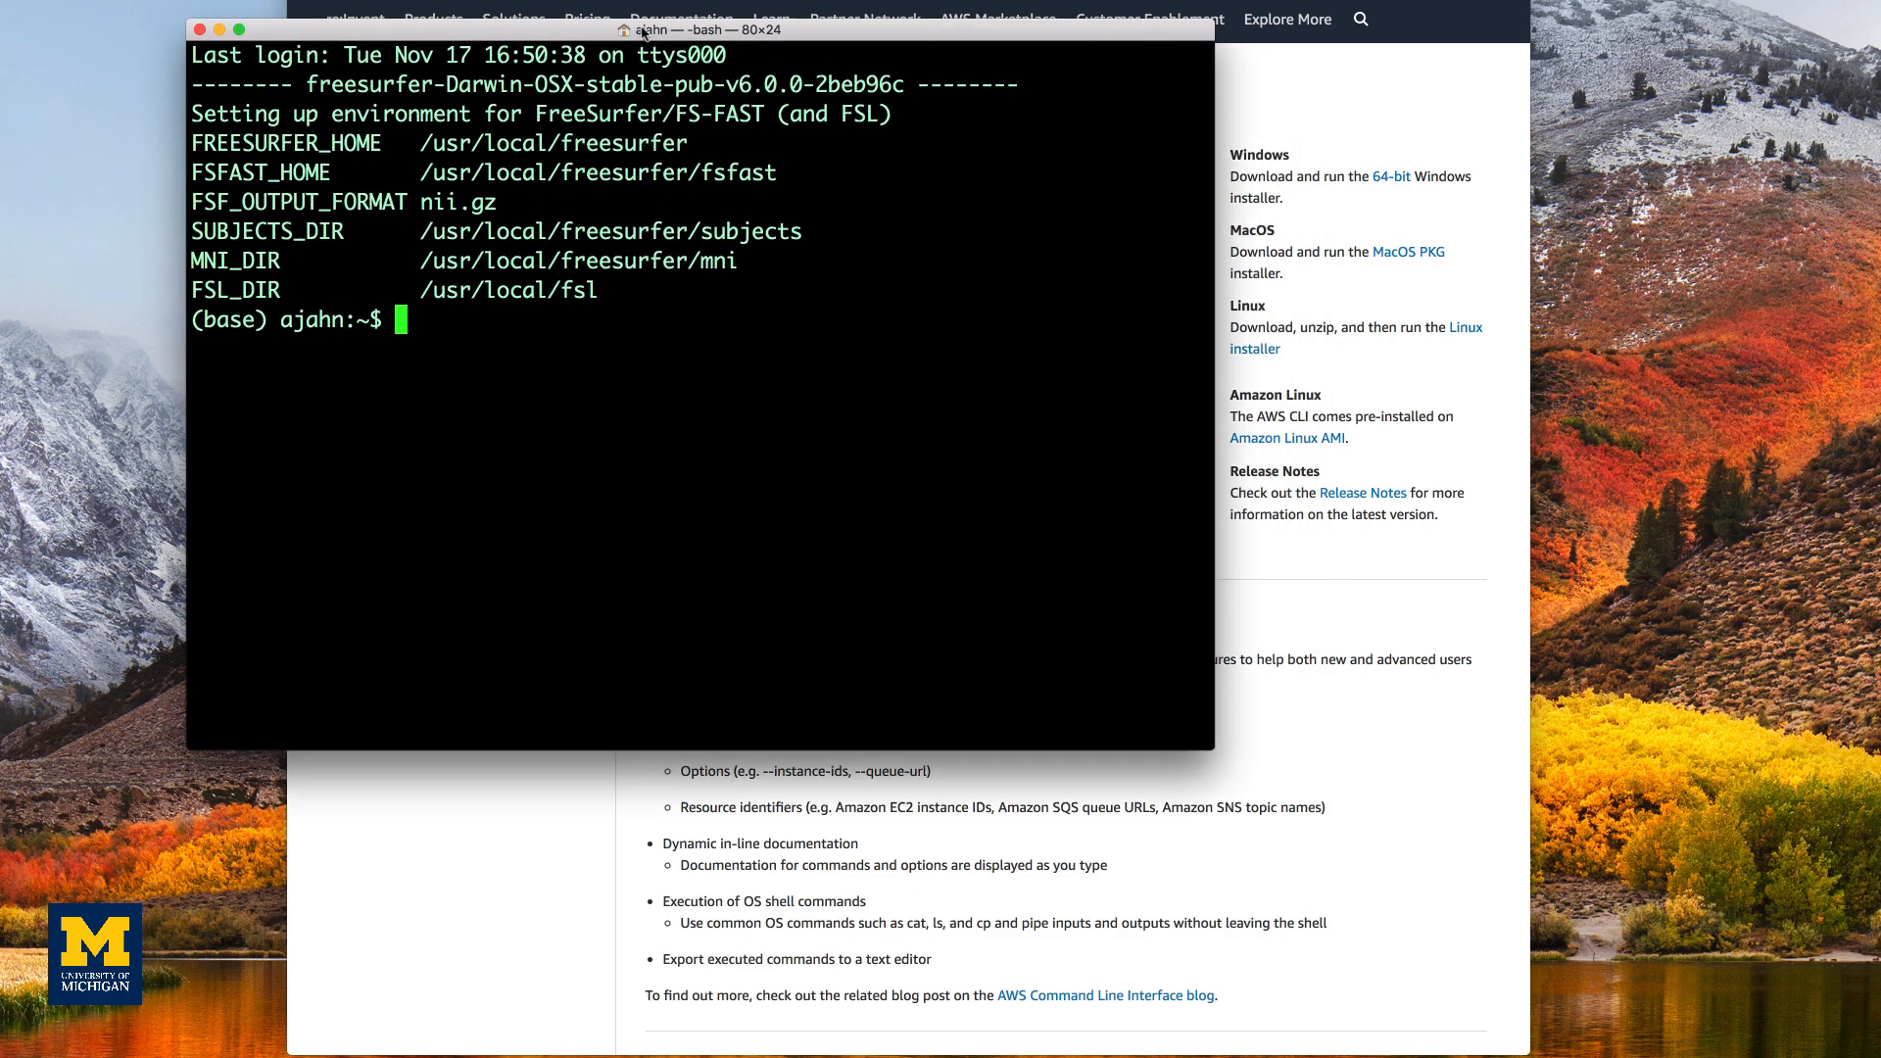
{"action": "type", "text": "cd Desktop/"}
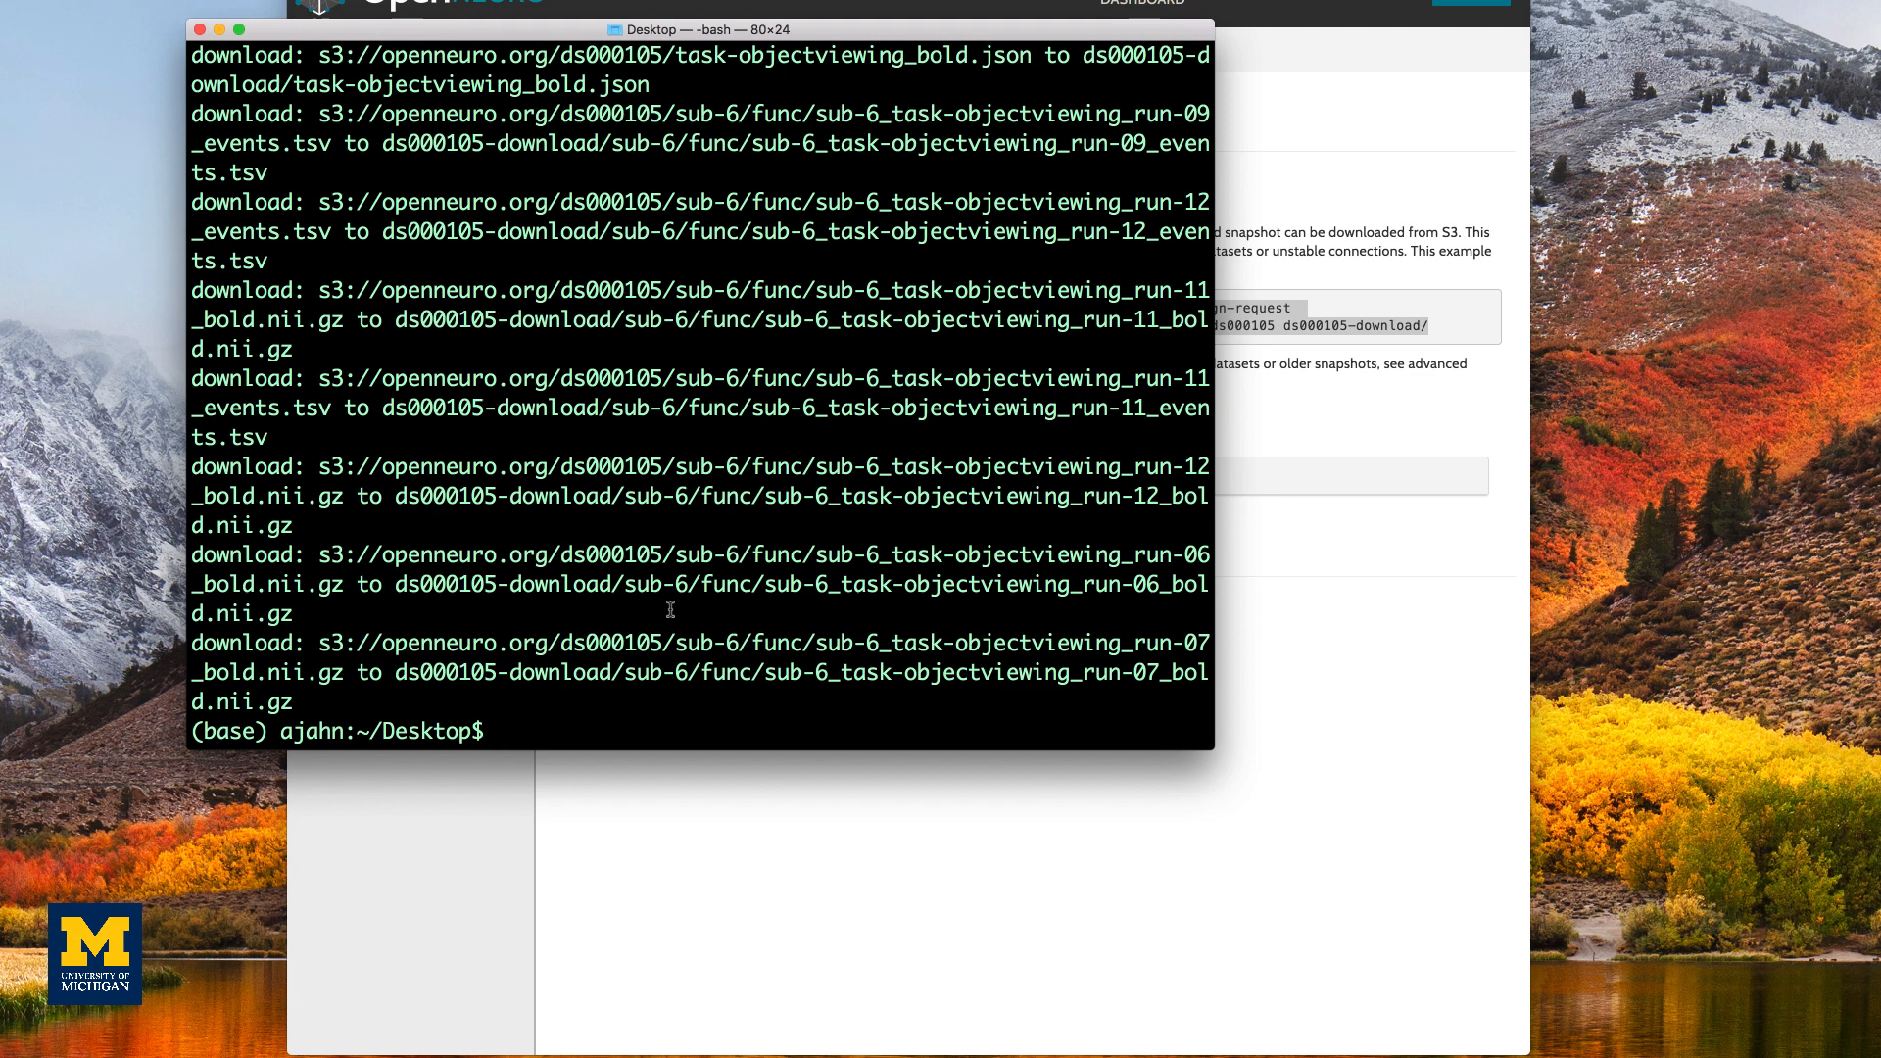
Step: Enter mv ds000105-download/ Haxby_Data to rename the downloaded folder
{"action": "type", "text": "mv ds000105-download/ Ha"}
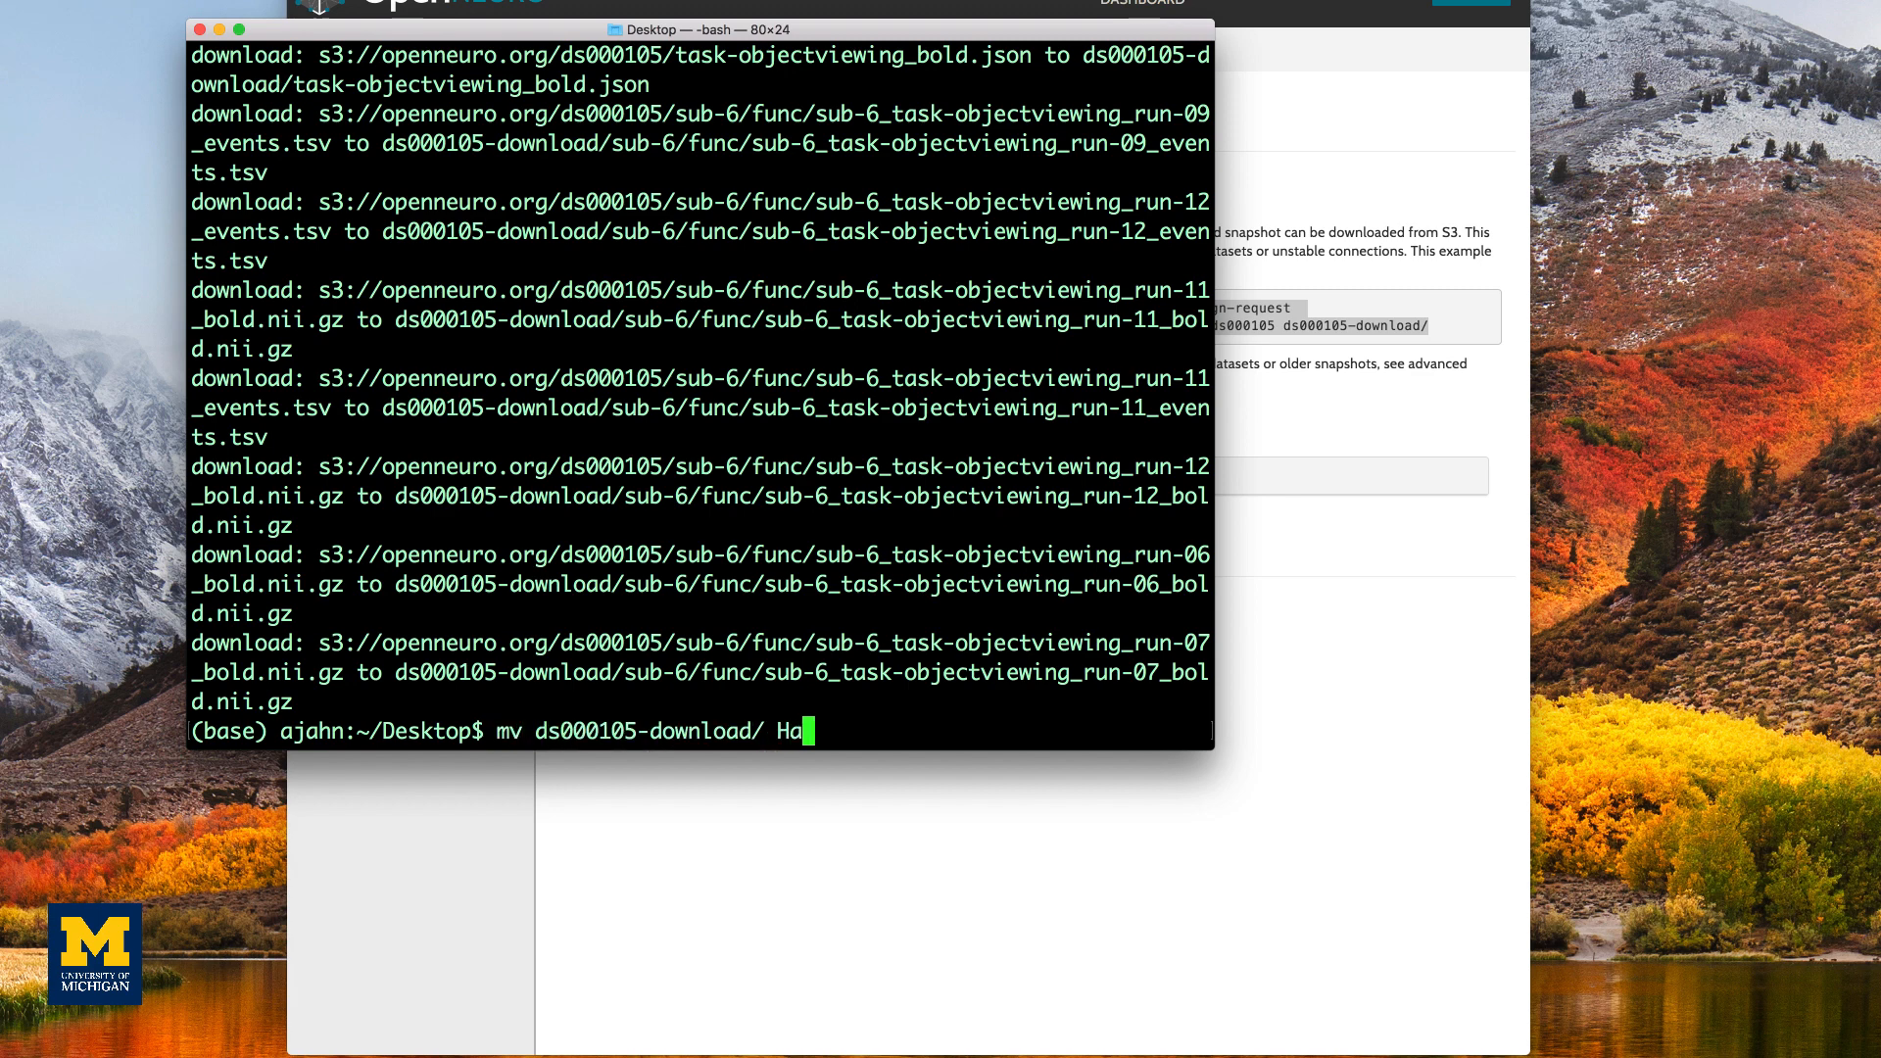
{"action": "type", "text": "xby_Data"}
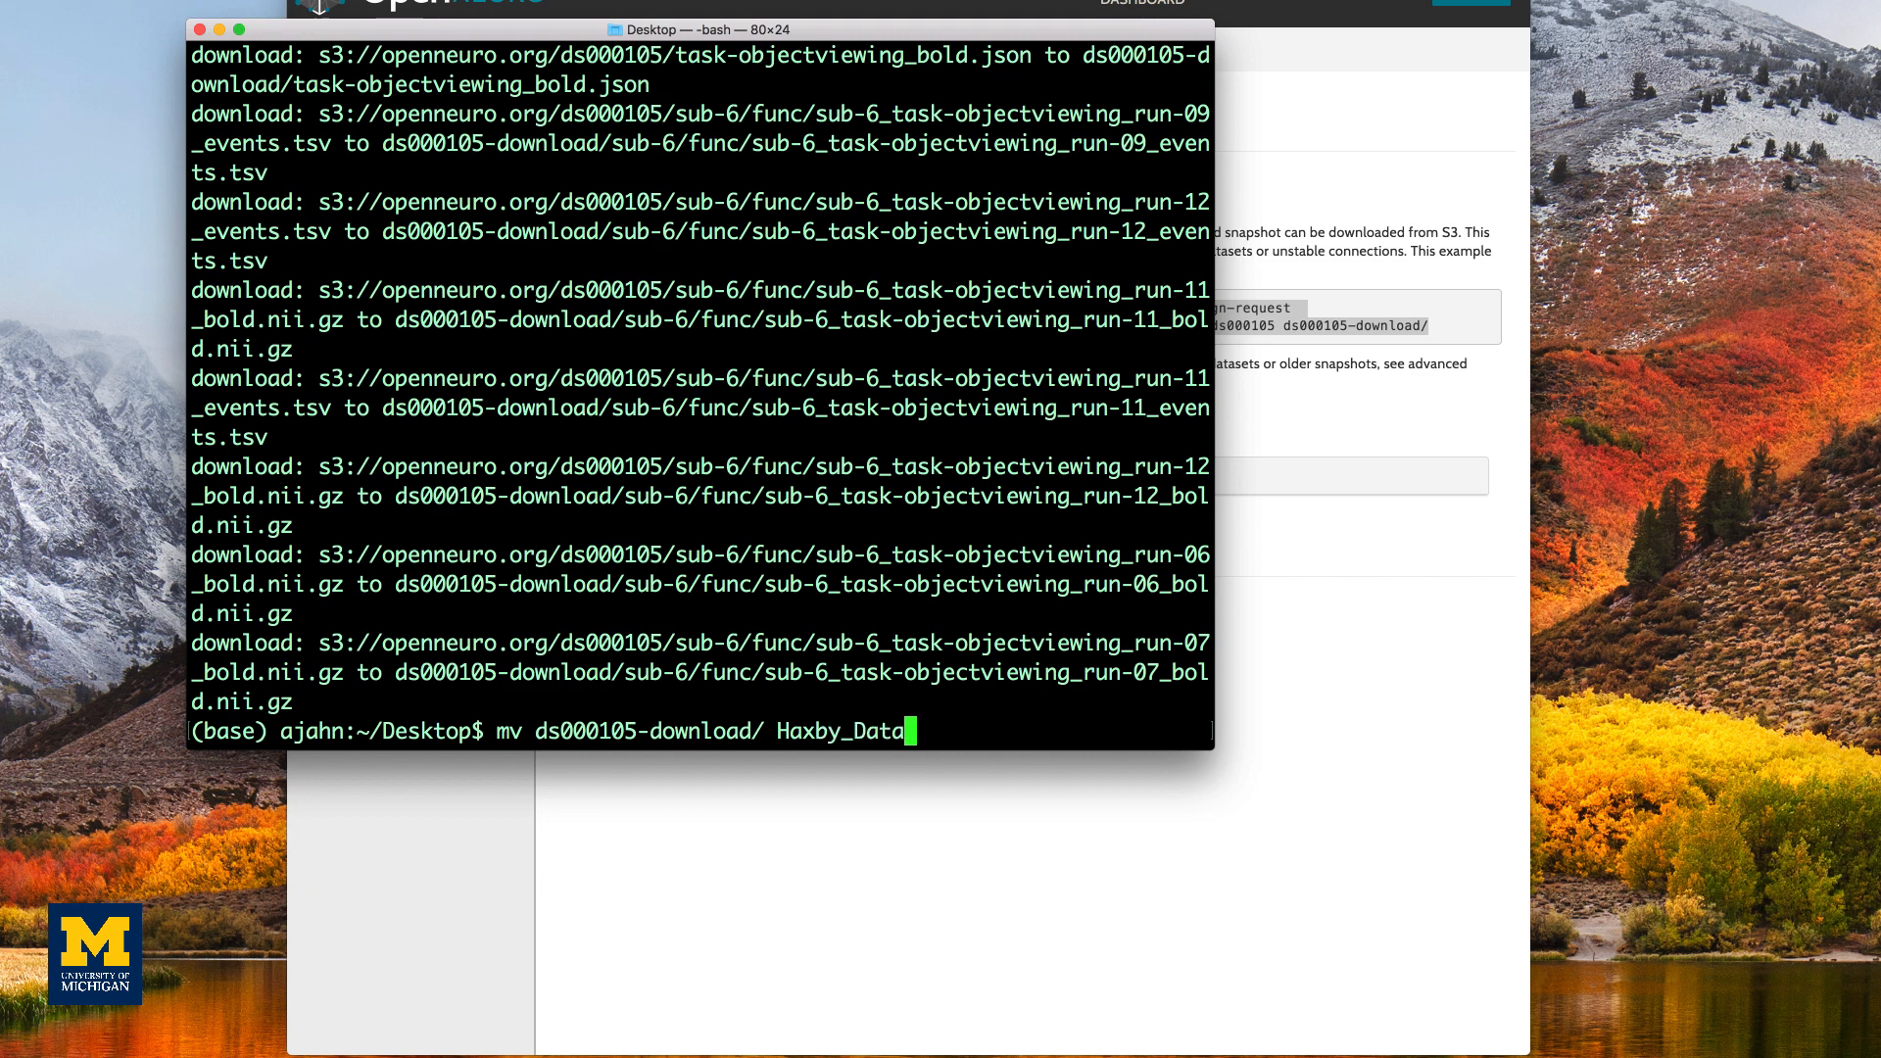